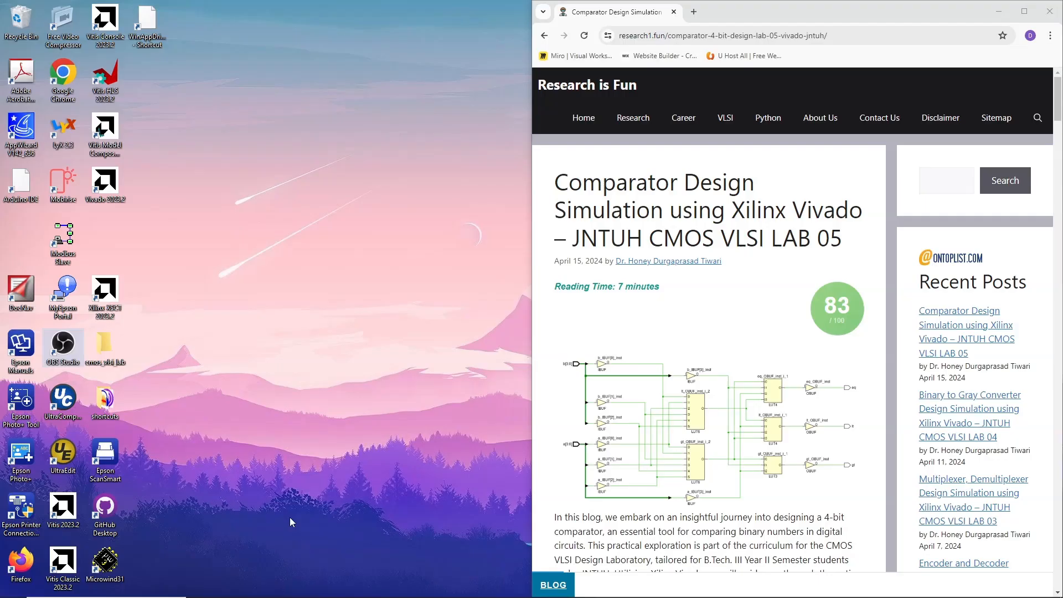
{"action": "mouse_move", "coordinate": [464, 350]}
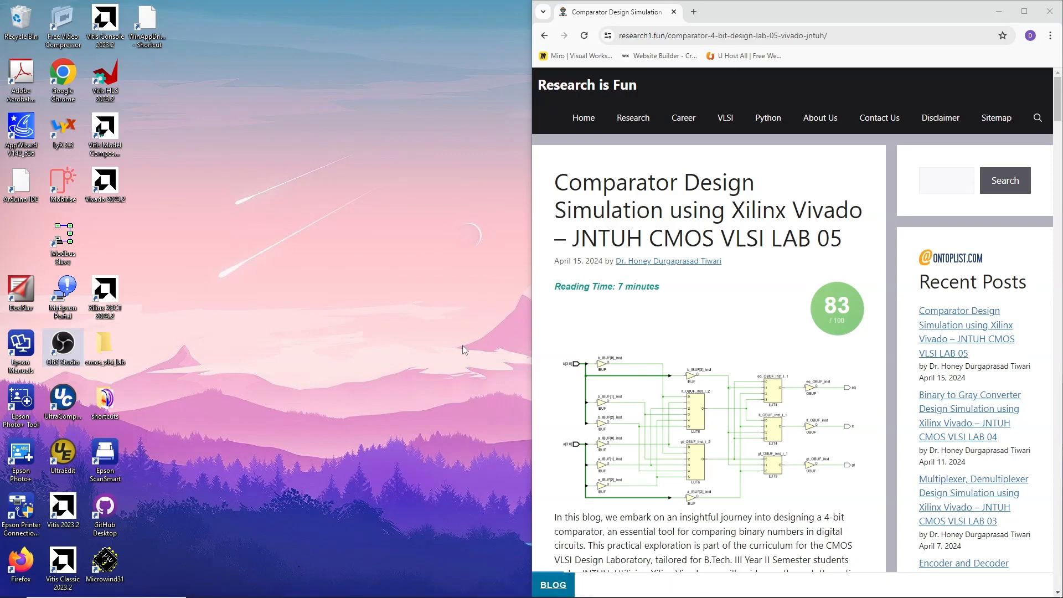
Search the Start menu for notepad so Notepad appears as the best match.
{"action": "type", "text": "notepad"}
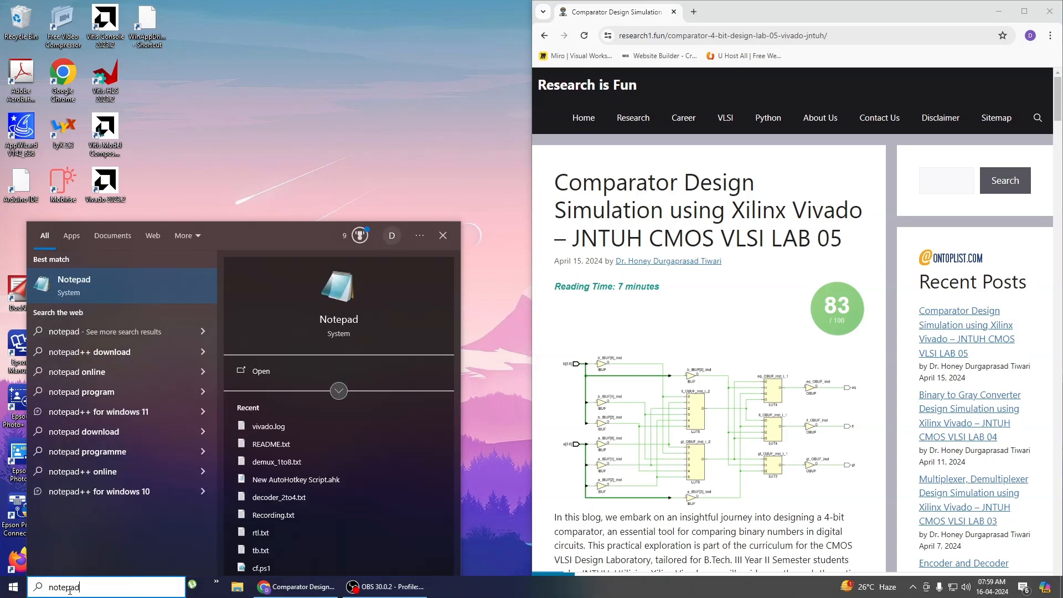
Copy the 4-bit comparator code into Notepad, saving rtl/comparator.v and tb/comparator_tb.v.
{"action": "left_click", "coordinate": [73, 279]}
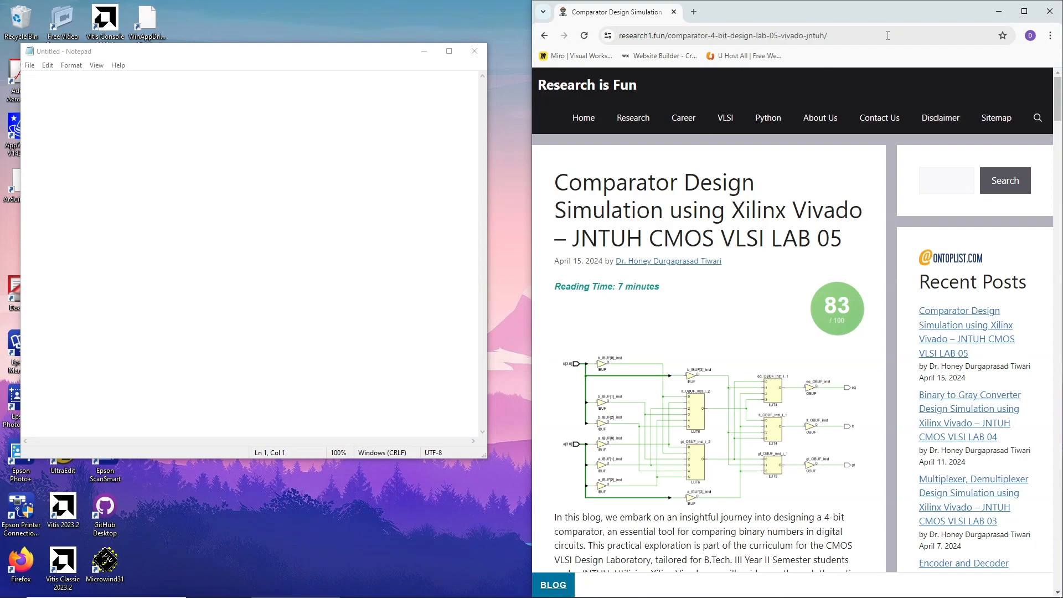
{"action": "scroll", "scroll_direction": "down", "scroll_amount": 3}
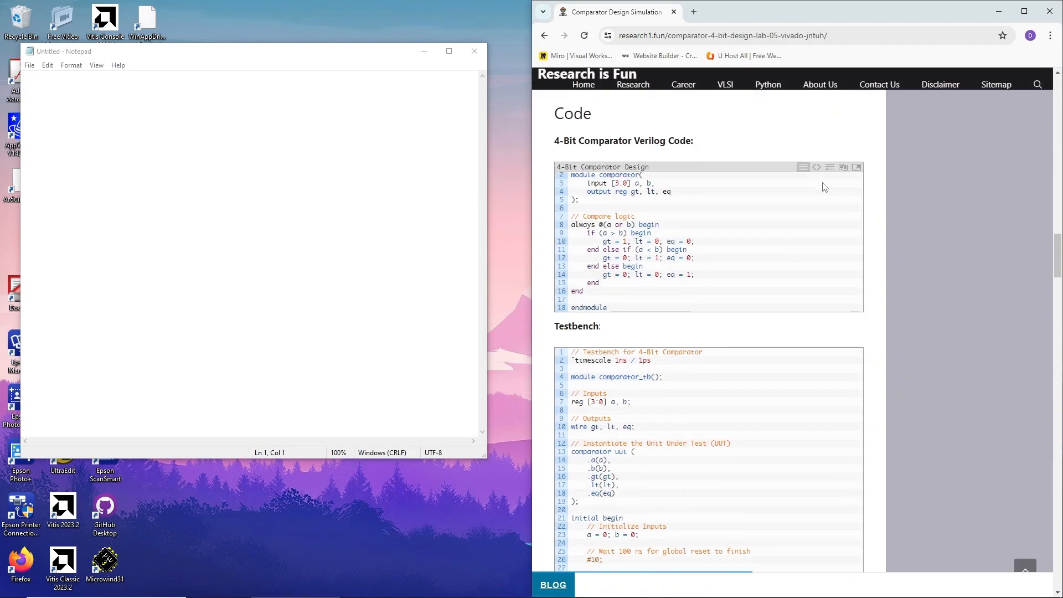
{"action": "left_click", "coordinate": [843, 167]}
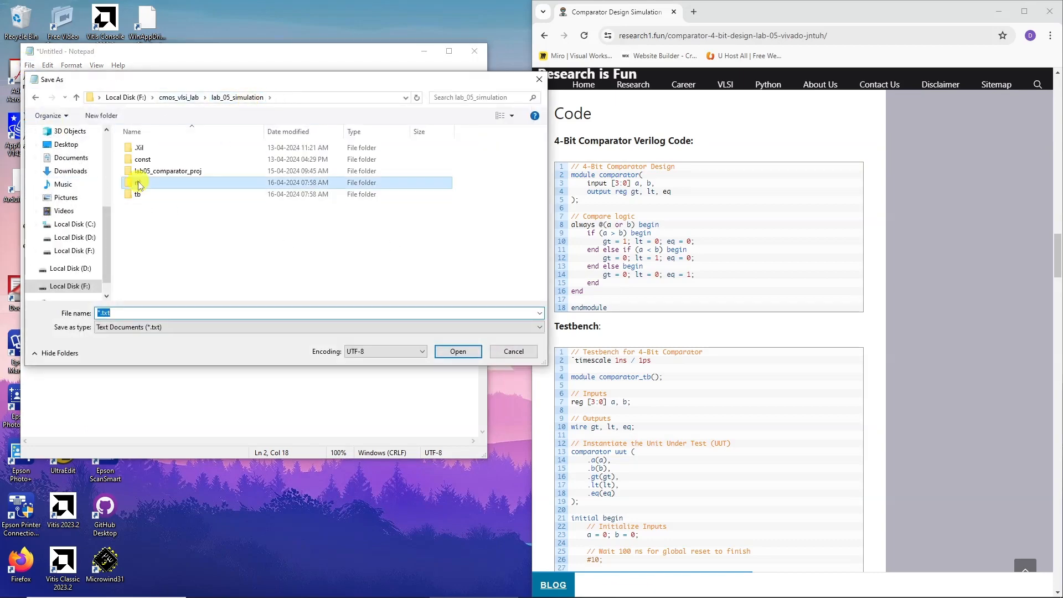
{"action": "double_click", "coordinate": [138, 182]}
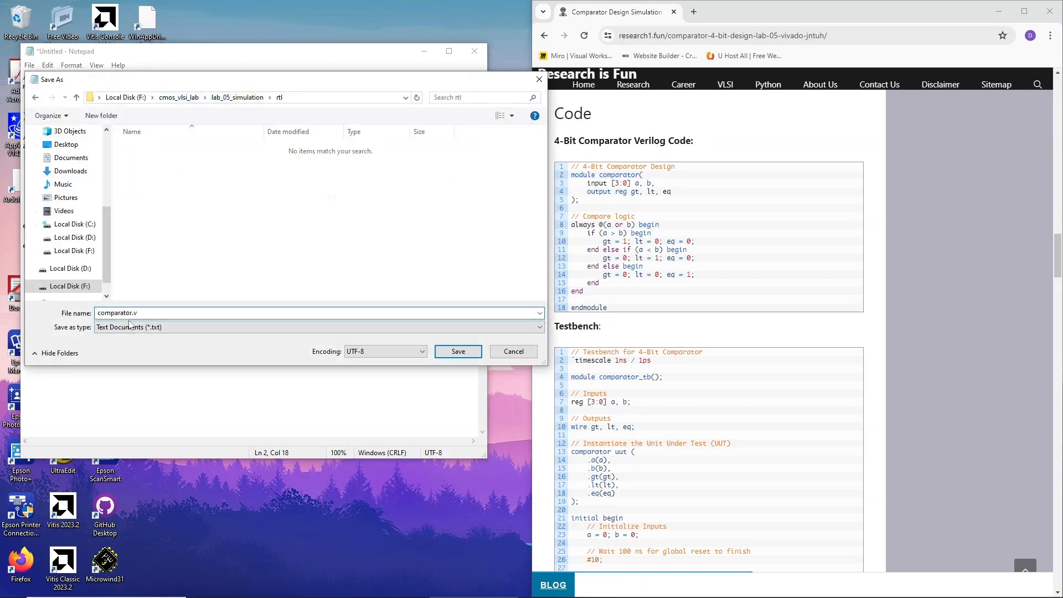
{"action": "left_click", "coordinate": [458, 351]}
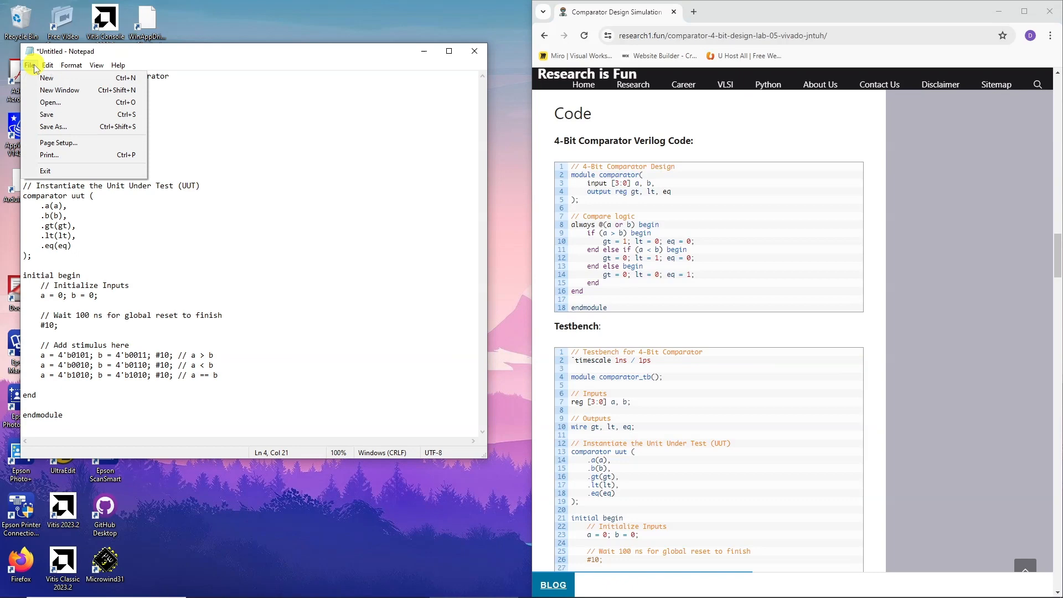
{"action": "left_click", "coordinate": [53, 127]}
{"action": "type", "text": "comparator_tb.v"}
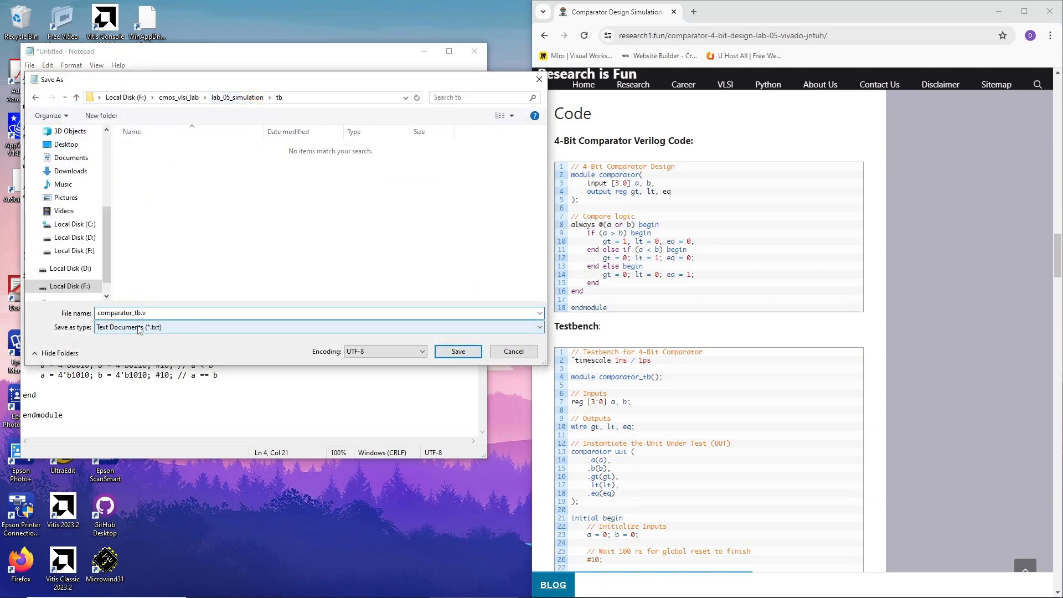
{"action": "left_click", "coordinate": [458, 352]}
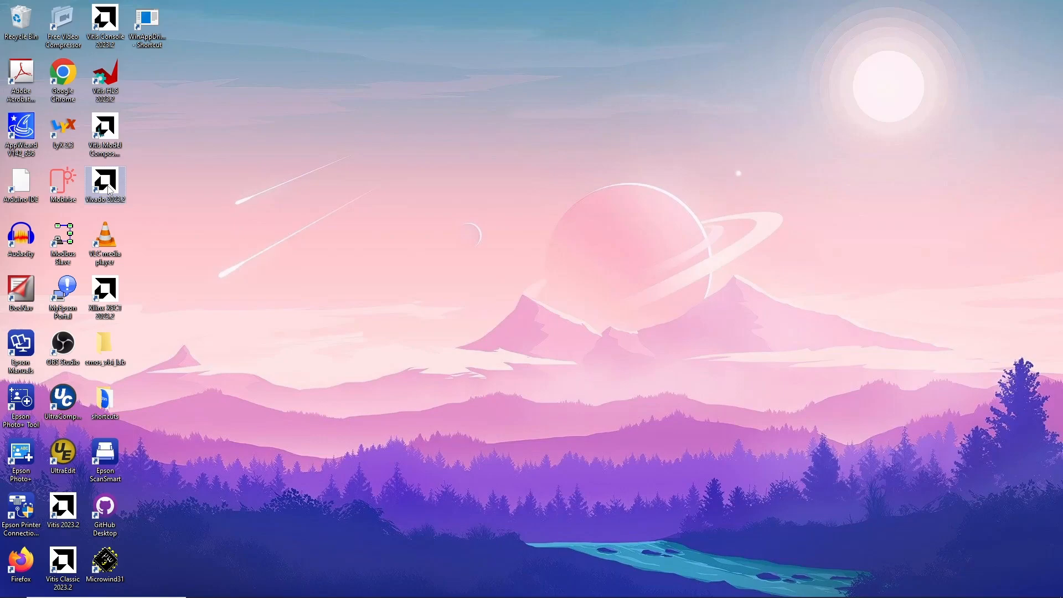
Launch Vivado and start project full_ader_lab05 located in lab_06_simulation.
{"action": "double_click", "coordinate": [106, 184]}
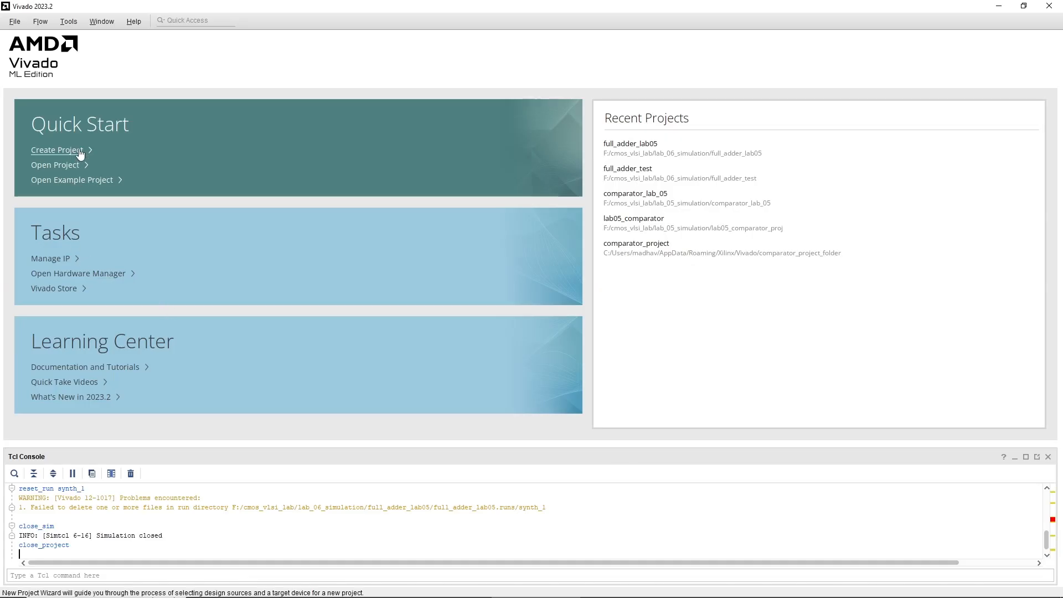
{"action": "left_click", "coordinate": [57, 150]}
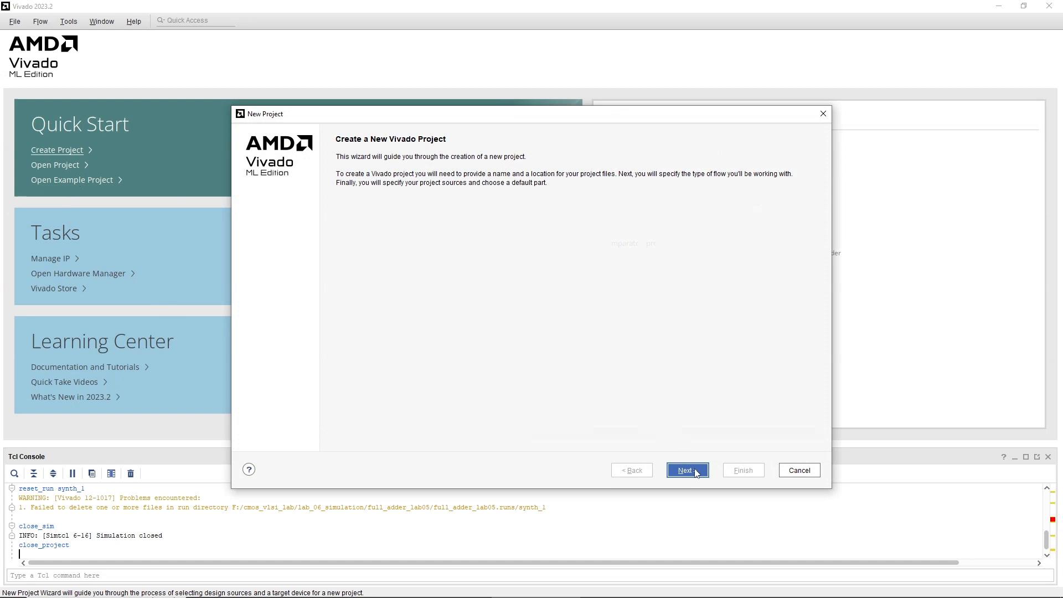
{"action": "mouse_move", "coordinate": [687, 470]}
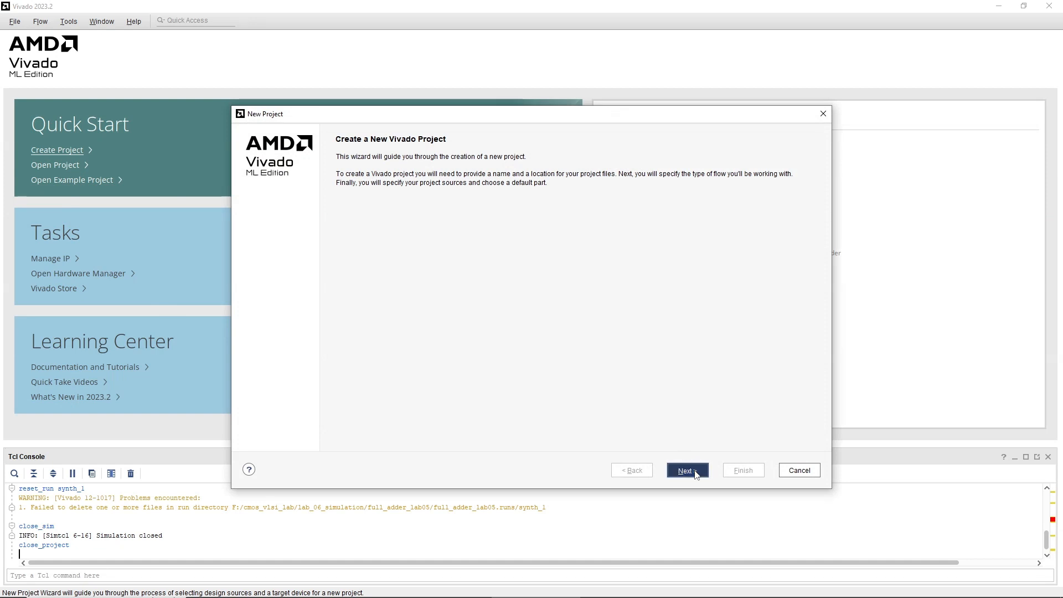
{"action": "left_click", "coordinate": [687, 470]}
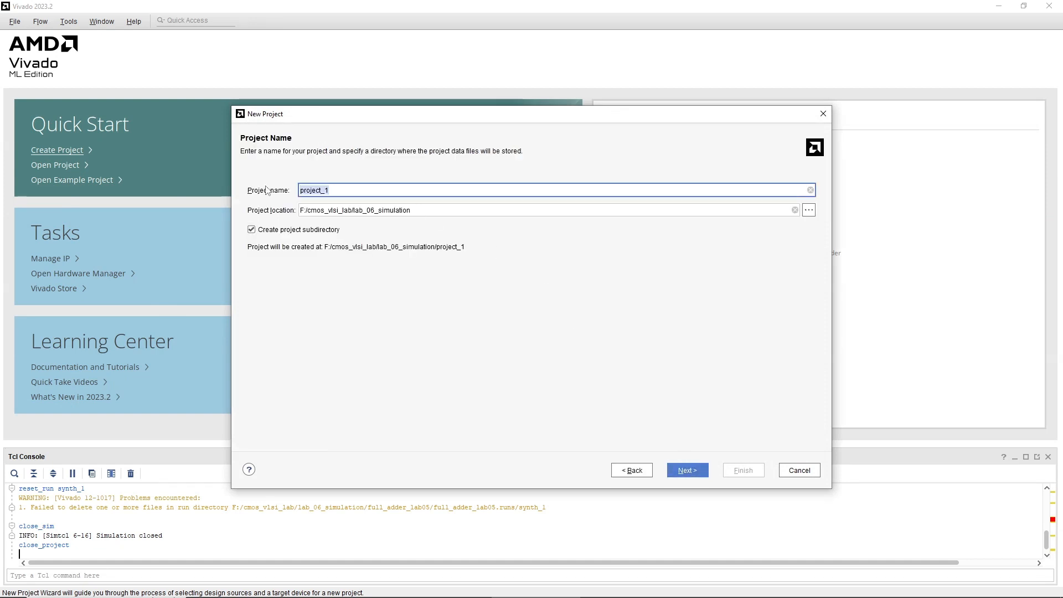
{"action": "type", "text": "full_ader_lab"}
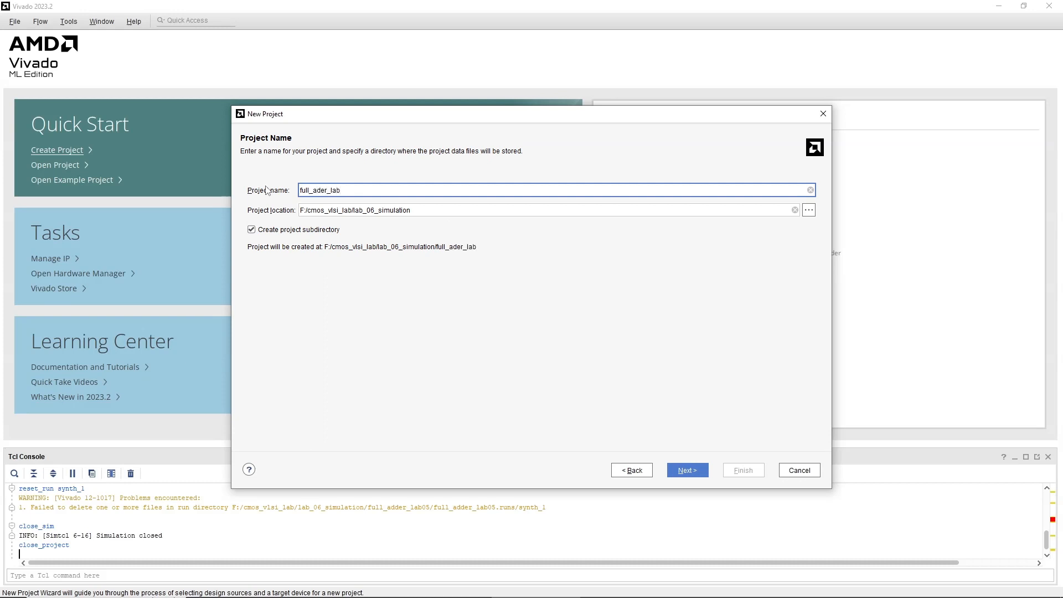
{"action": "type", "text": "05"}
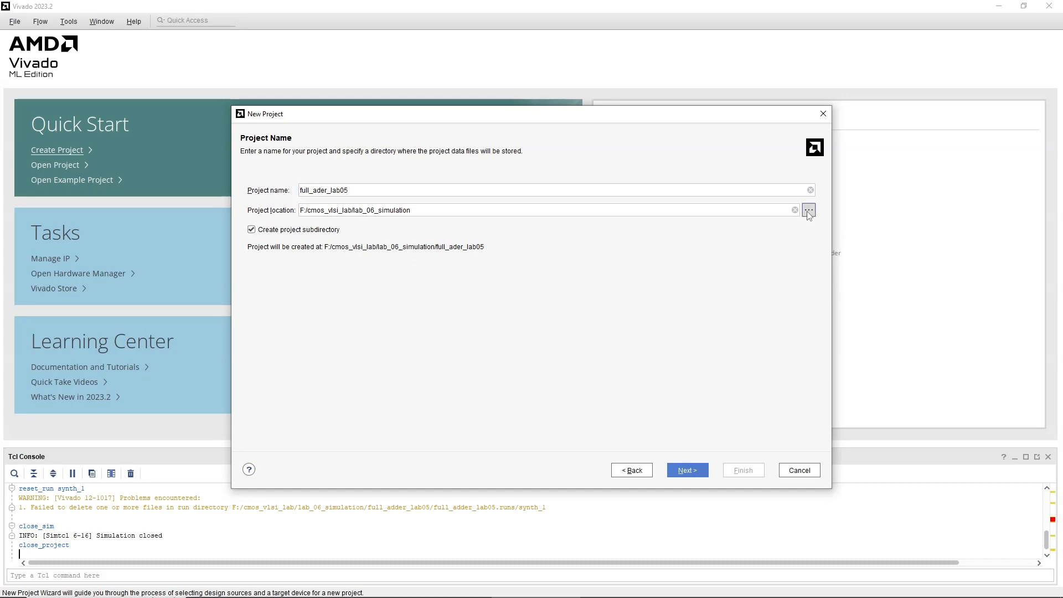
{"action": "left_click", "coordinate": [809, 209]}
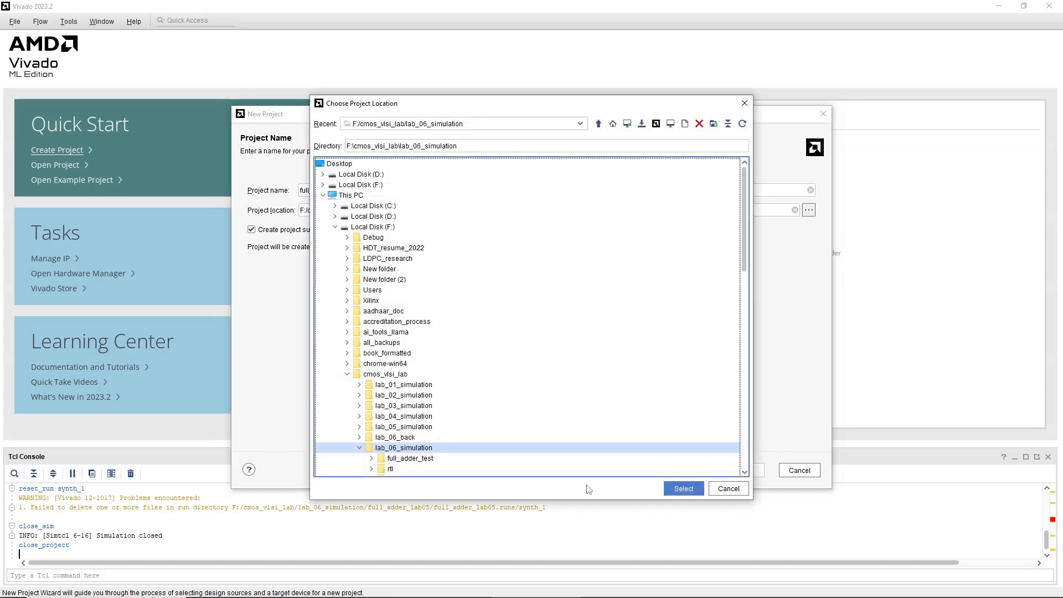
{"action": "left_click", "coordinate": [683, 489]}
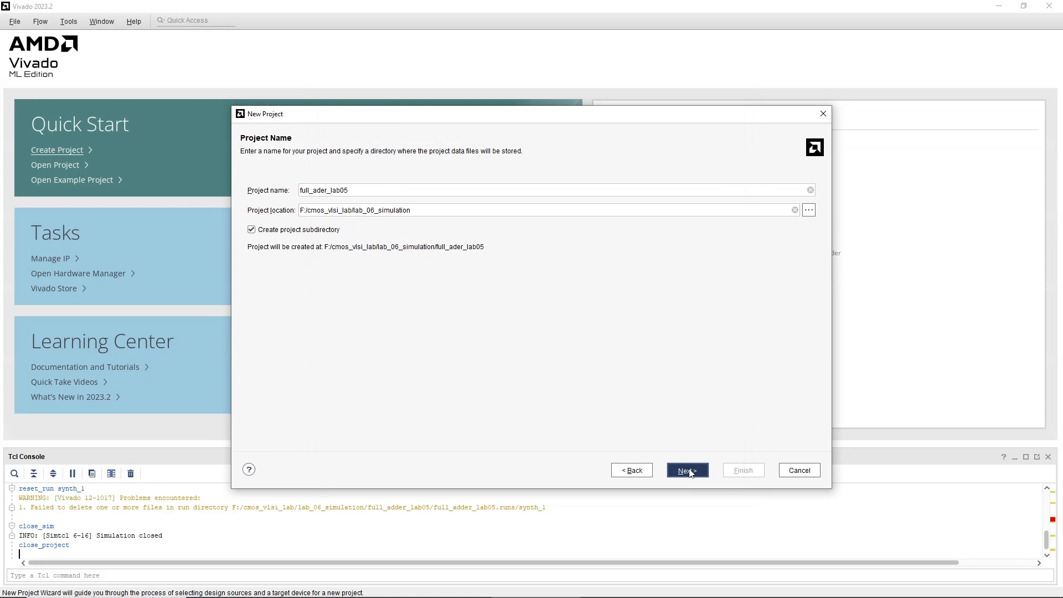
{"action": "left_click", "coordinate": [686, 471]}
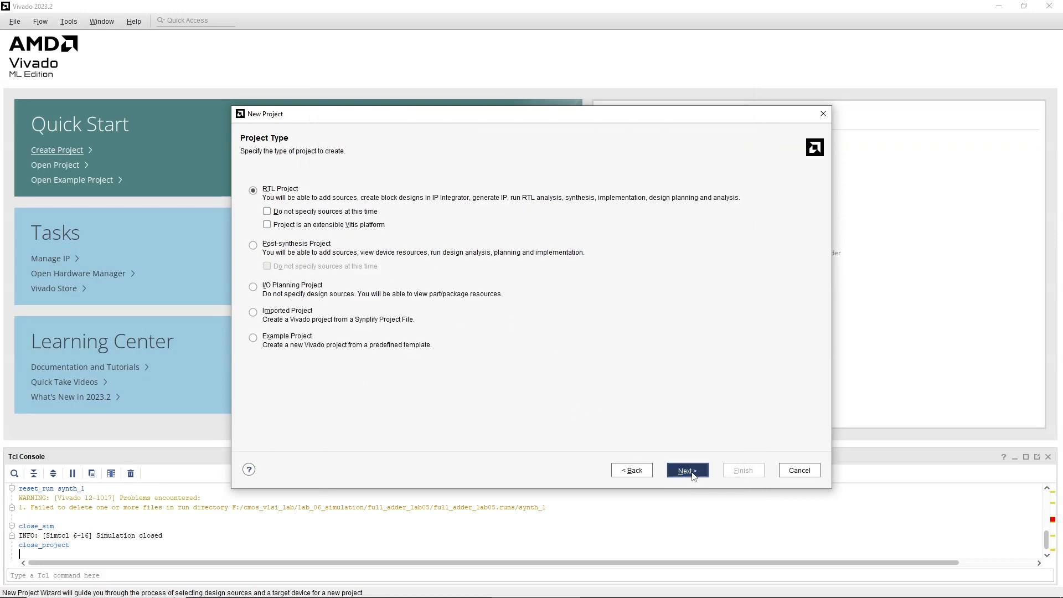
Add the four full adder source files from the rtl folder.
{"action": "left_click", "coordinate": [687, 471]}
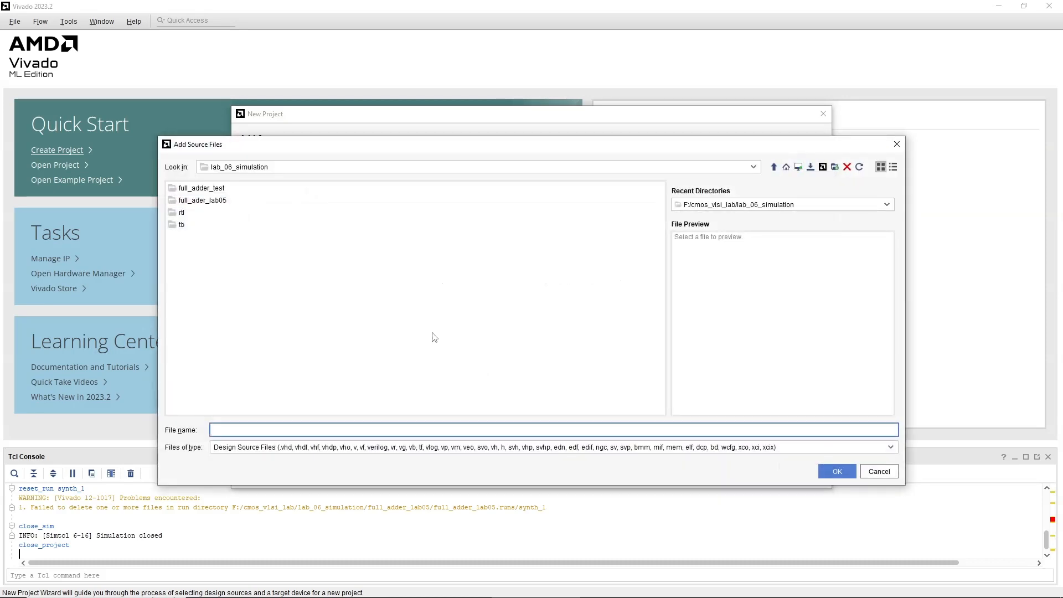
{"action": "double_click", "coordinate": [181, 212]}
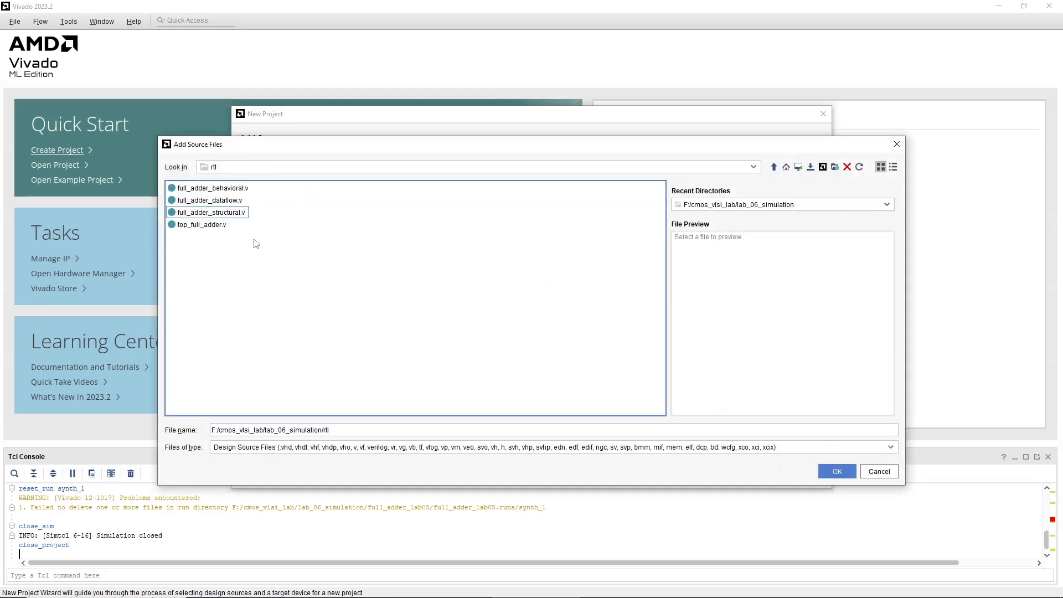
{"action": "left_click", "coordinate": [836, 471]}
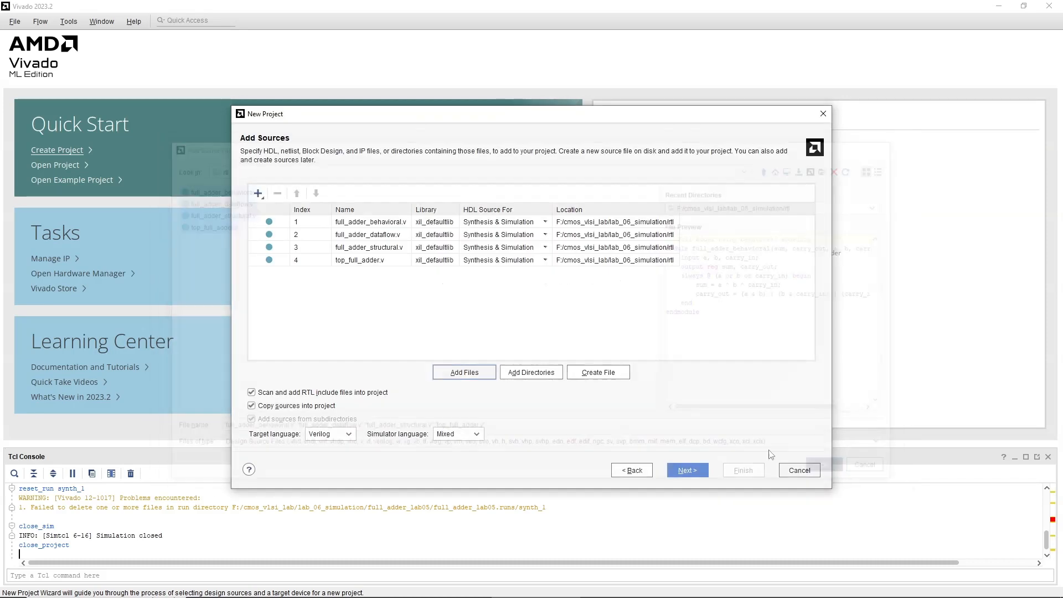
Add testbench_to_adder.v as a simulation-only source.
{"action": "left_click", "coordinate": [464, 372]}
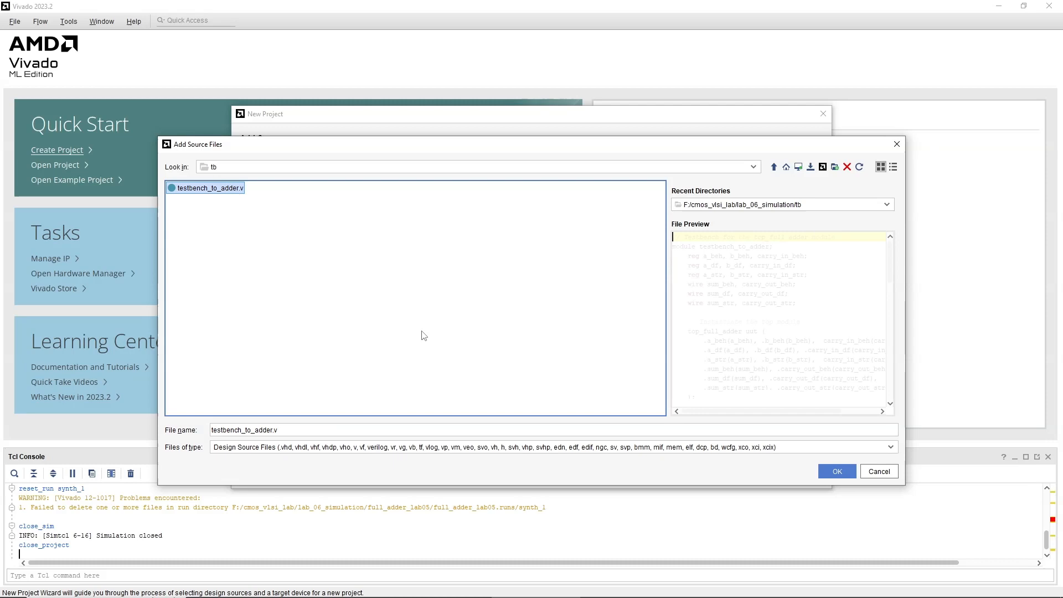
{"action": "left_click", "coordinate": [837, 472]}
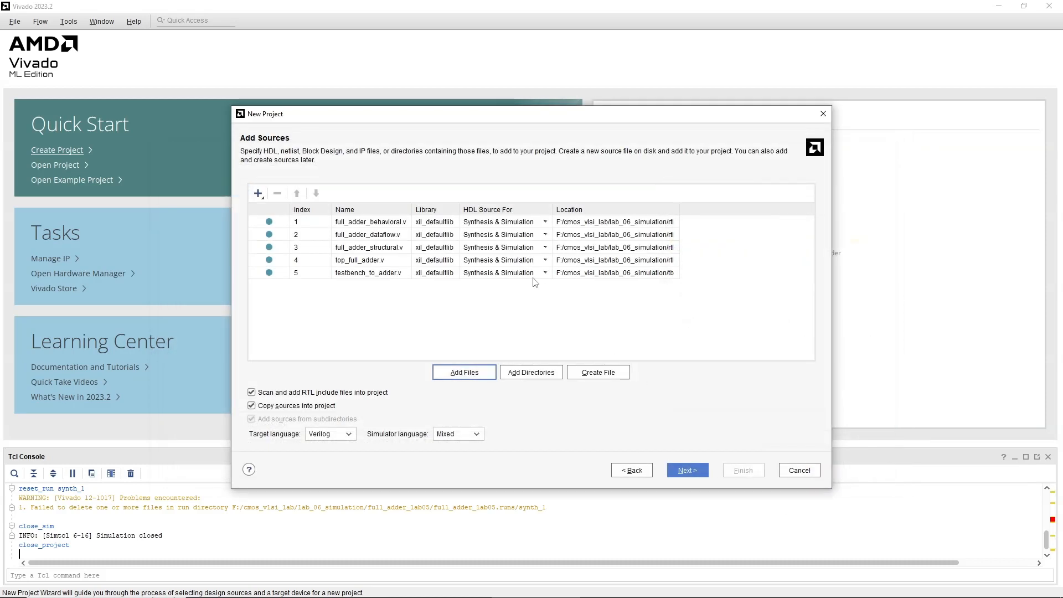
{"action": "left_click", "coordinate": [502, 273]}
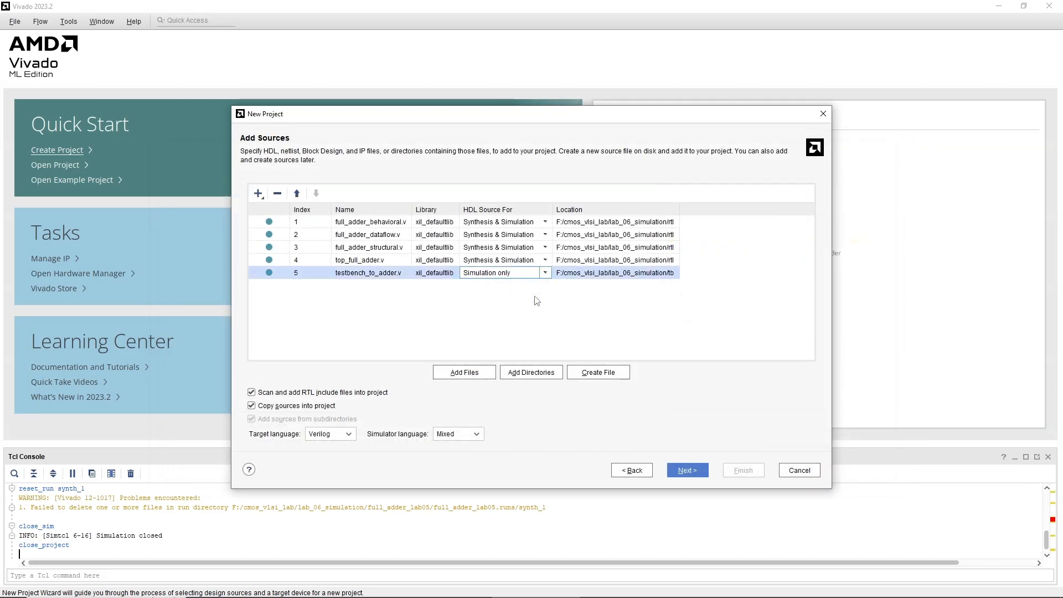
{"action": "left_click", "coordinate": [687, 470]}
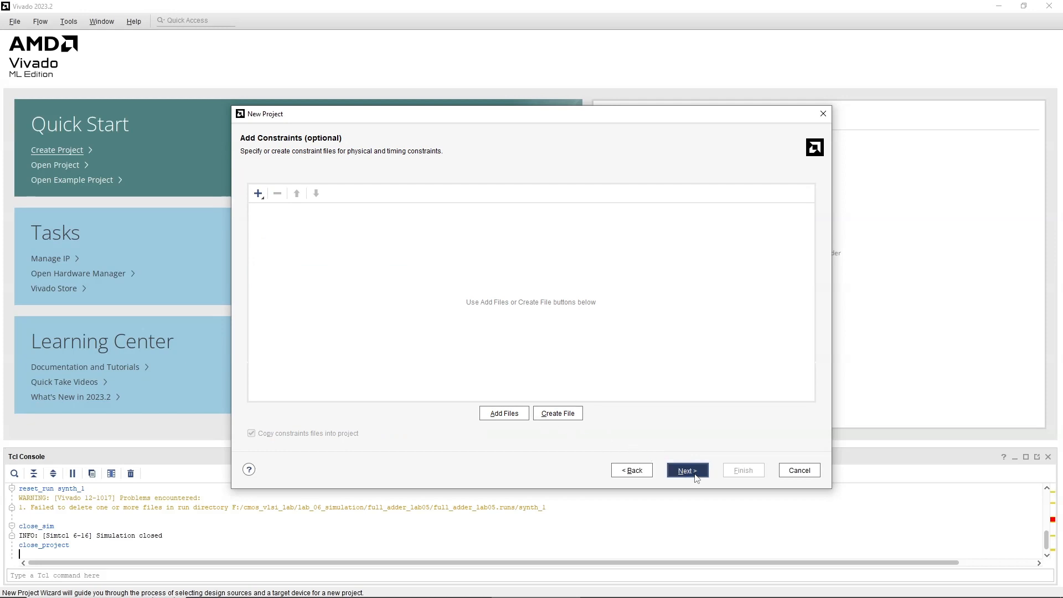
Finish the project on part xc7z010iclg225-1L and run behavioral simulation.
{"action": "left_click", "coordinate": [687, 470]}
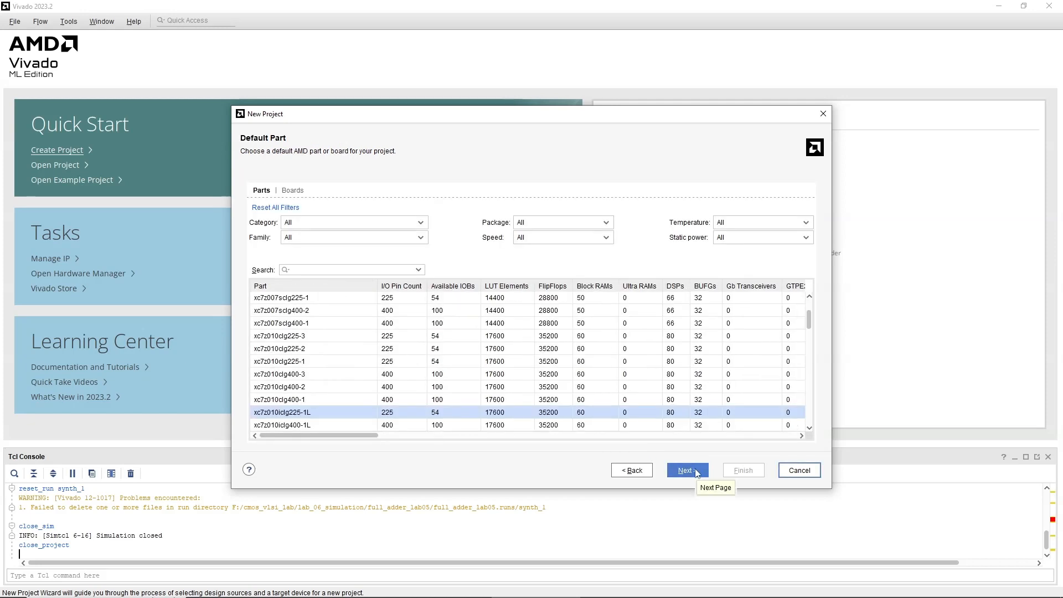
{"action": "left_click", "coordinate": [686, 470]}
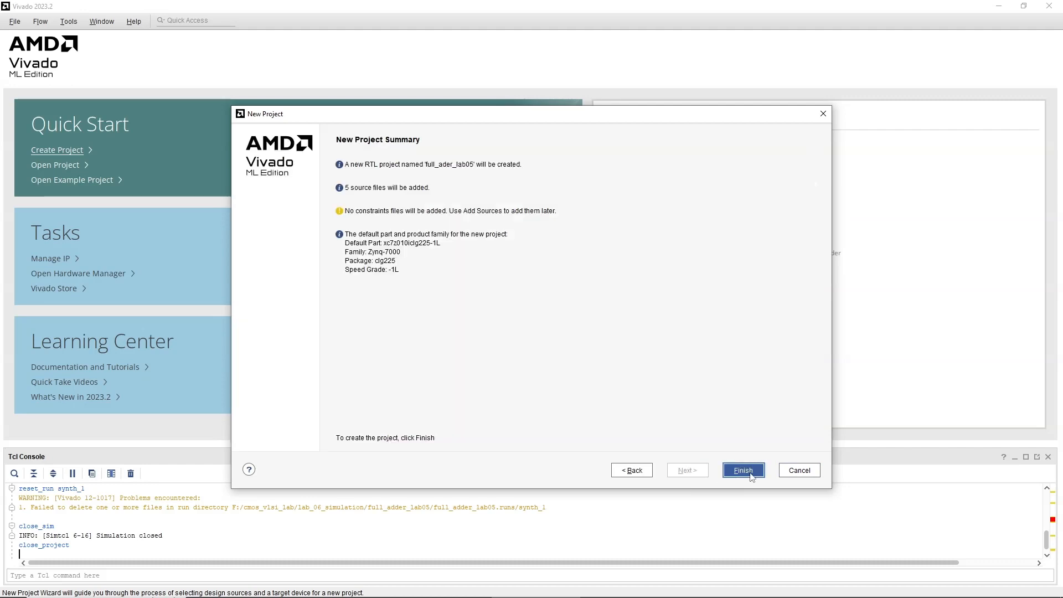
{"action": "left_click", "coordinate": [743, 471]}
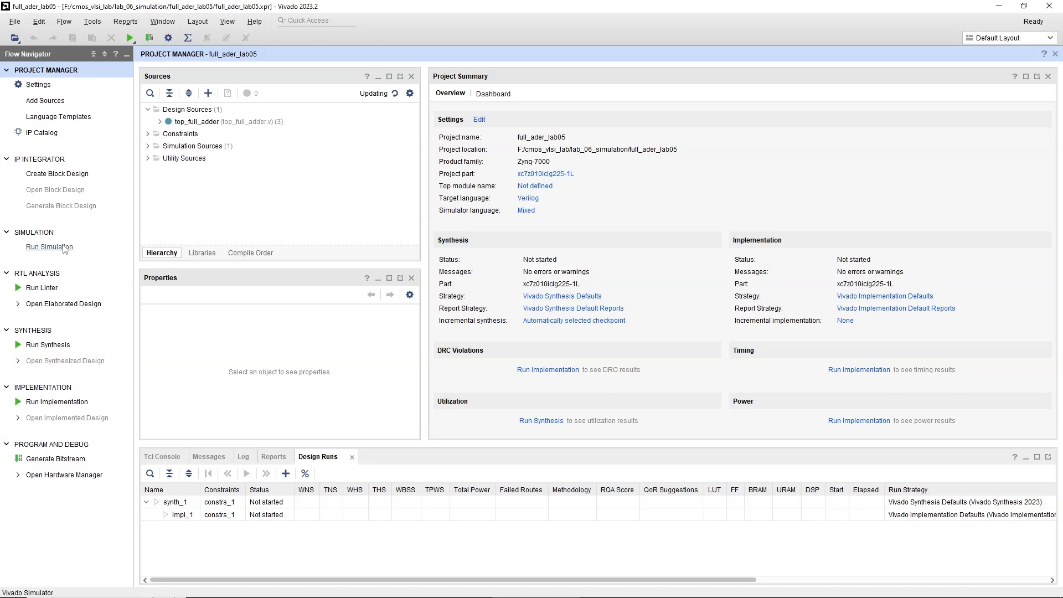
{"action": "left_click", "coordinate": [49, 246]}
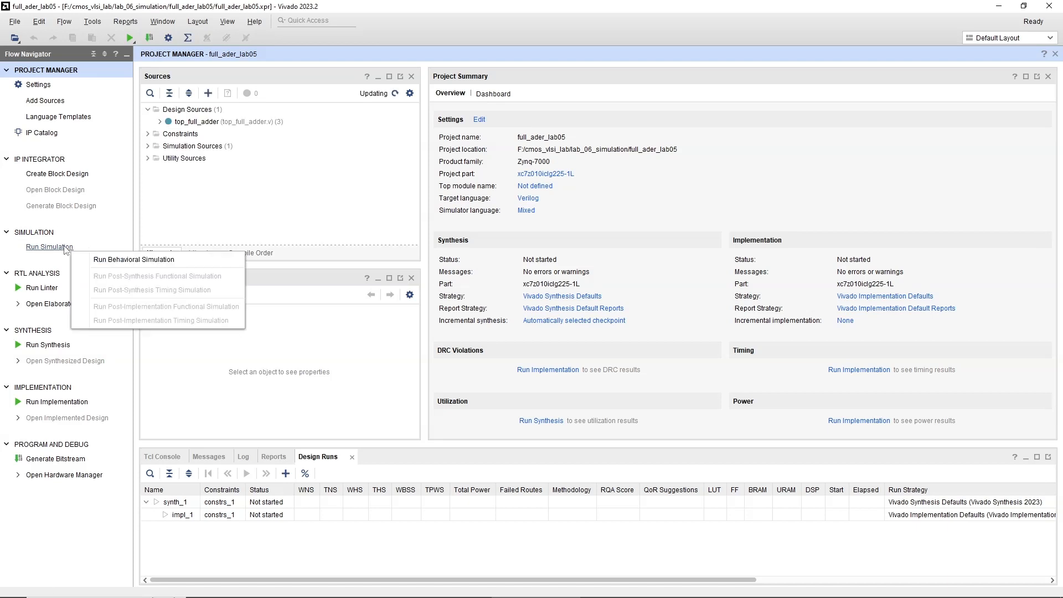
{"action": "left_click", "coordinate": [134, 259]}
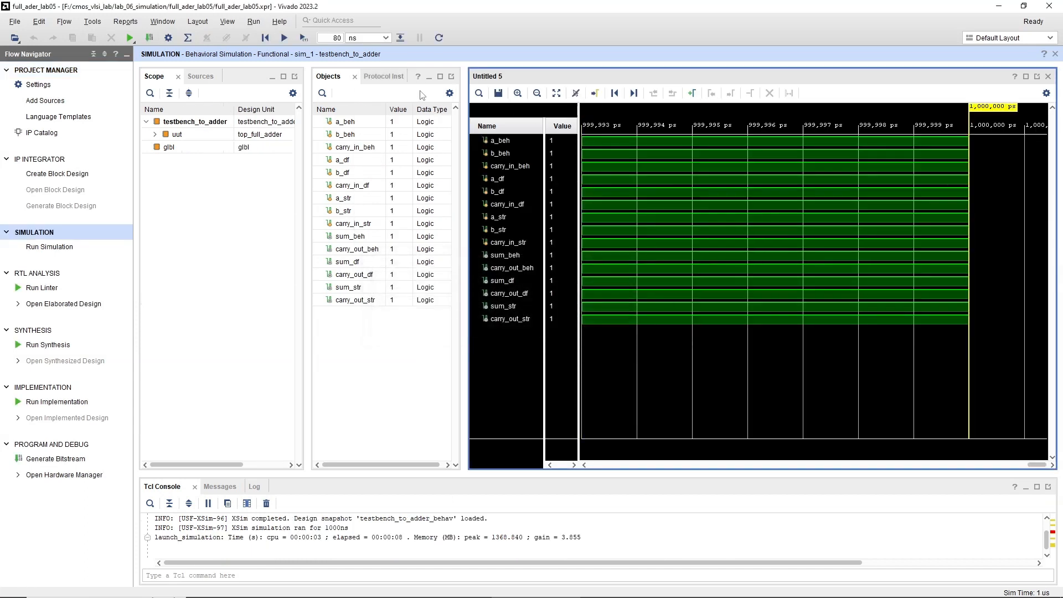
Restart the simulation, rerun it for 80 ns and zoom-fit the waveforms.
{"action": "left_click", "coordinate": [303, 37]}
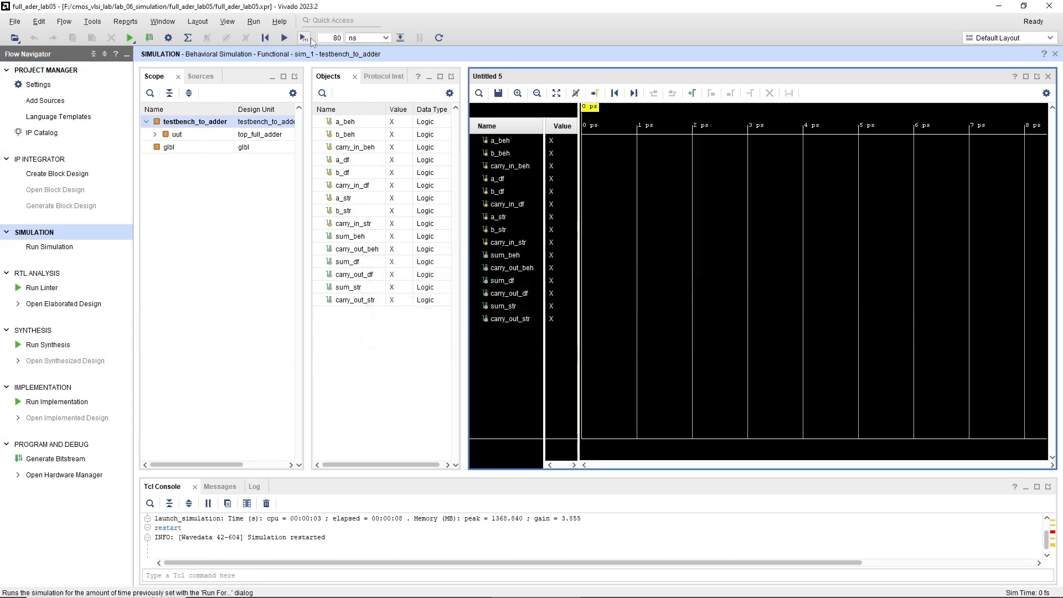
{"action": "left_click", "coordinate": [303, 37]}
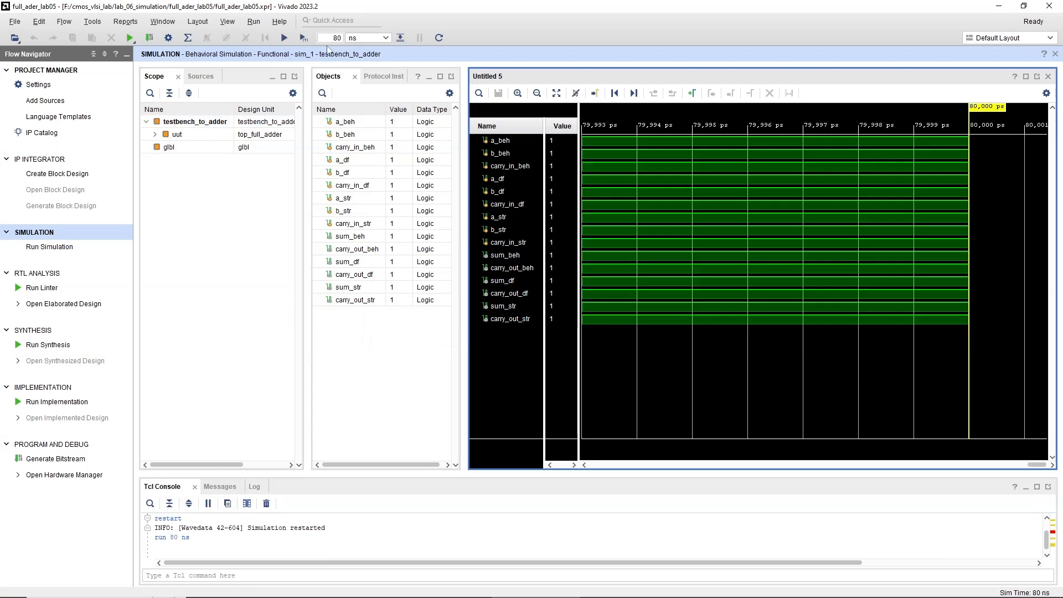
{"action": "left_click", "coordinate": [556, 93]}
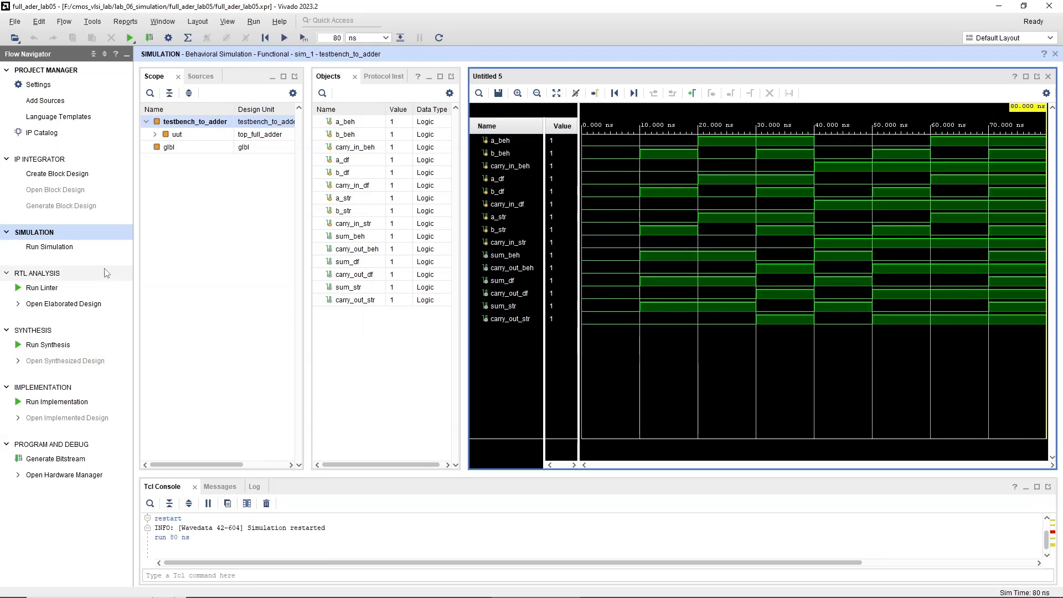
{"action": "left_click", "coordinate": [48, 345]}
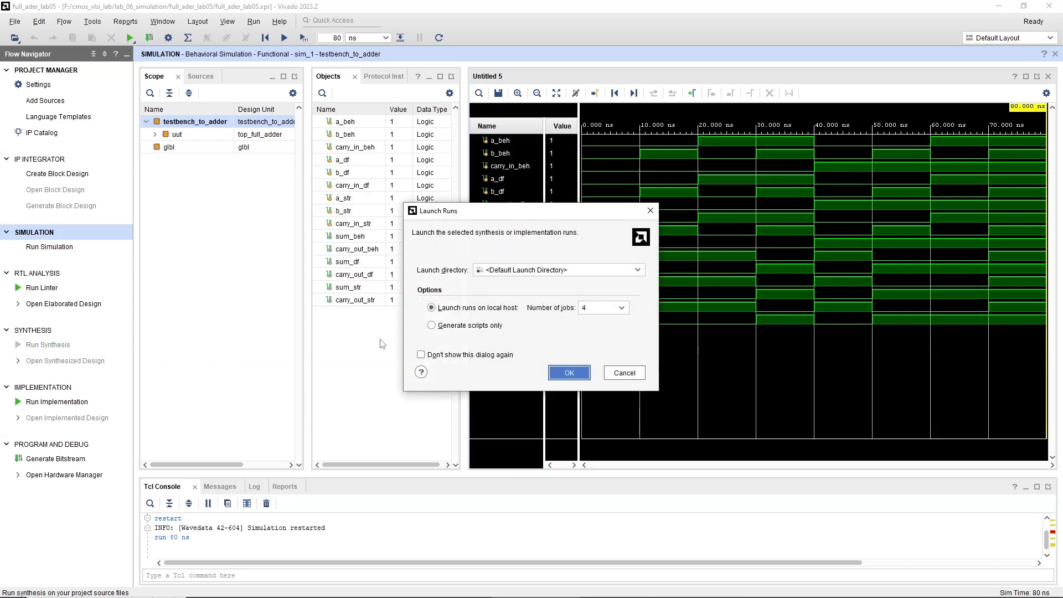
Launch the synthesis run, then the implementation run once synthesis completes.
{"action": "left_click", "coordinate": [568, 373]}
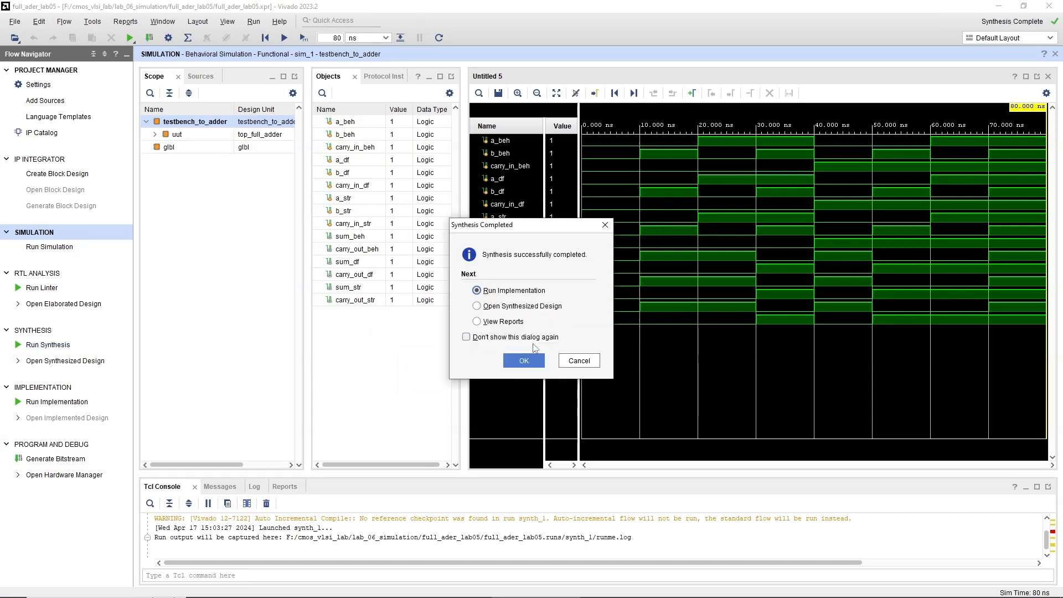
{"action": "left_click", "coordinate": [523, 360]}
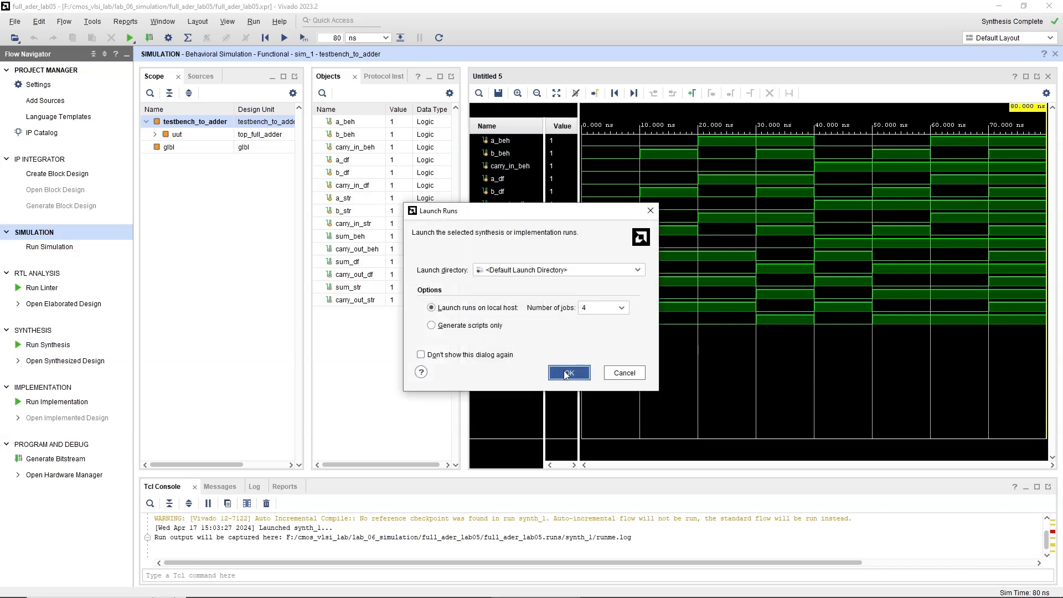
{"action": "left_click", "coordinate": [568, 373]}
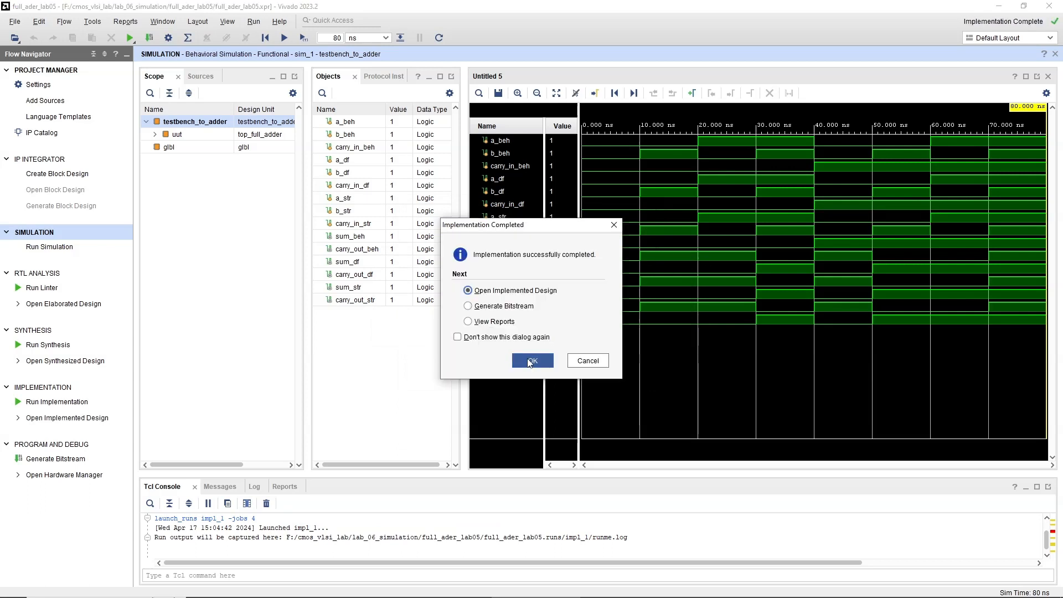
Open the implemented design from the Implementation Completed dialog.
{"action": "left_click", "coordinate": [532, 360]}
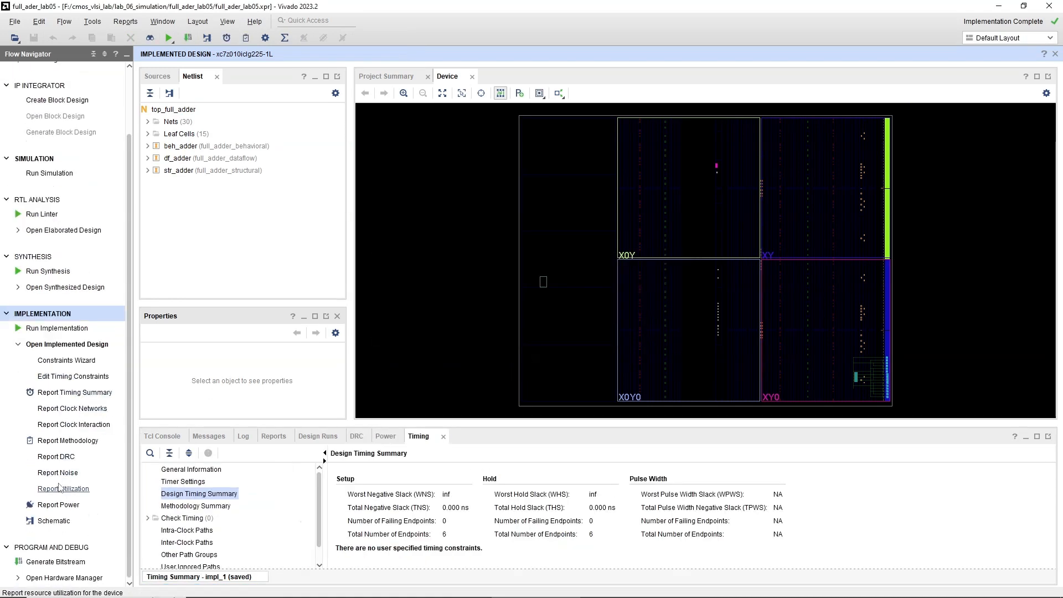
Generate utilization and power reports for the implemented full adder design.
{"action": "left_click", "coordinate": [63, 488]}
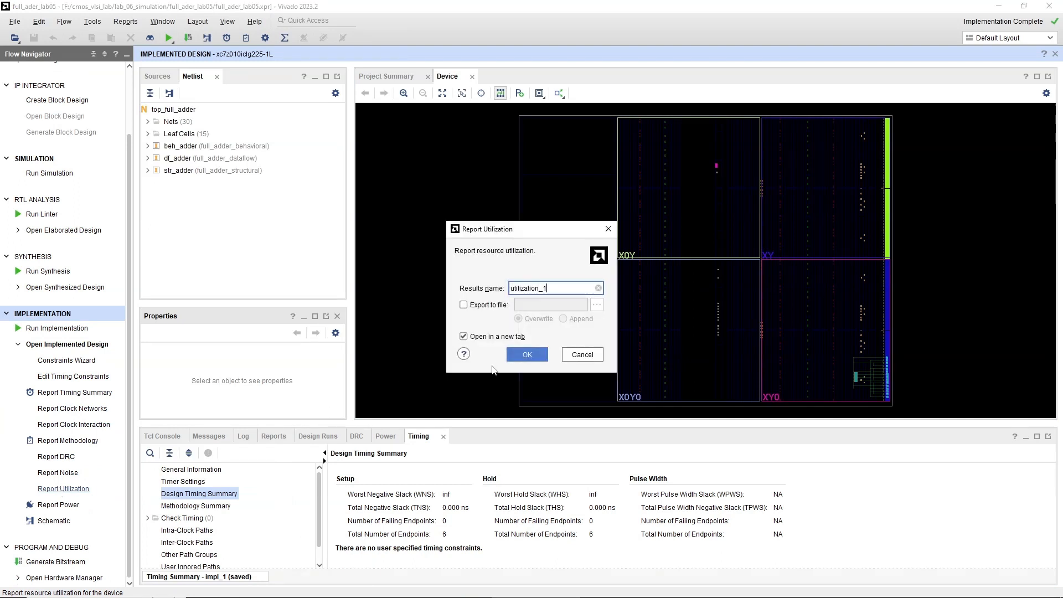
{"action": "left_click", "coordinate": [527, 354]}
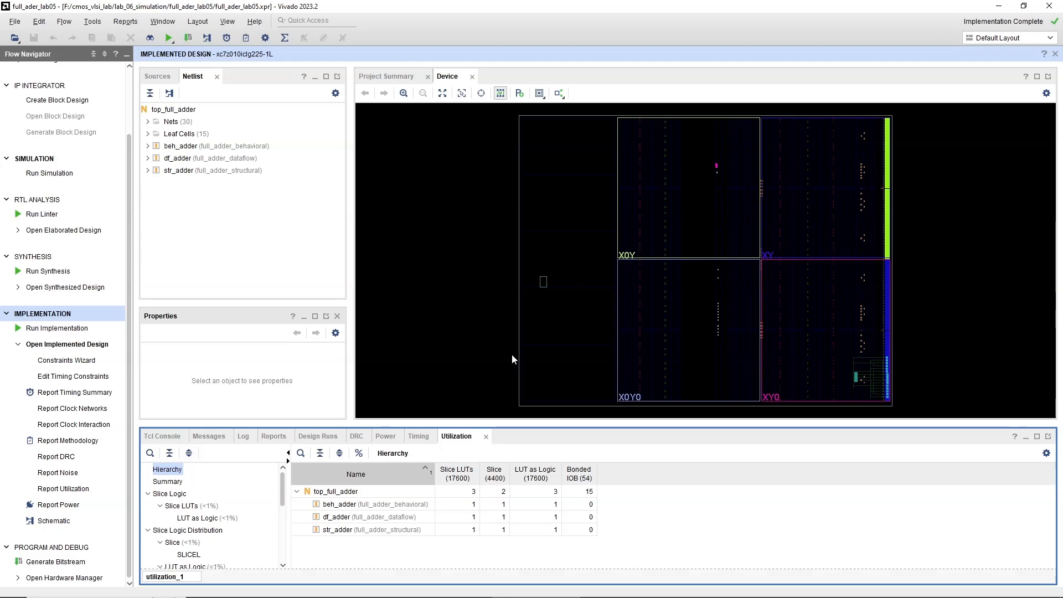
{"action": "mouse_move", "coordinate": [81, 475]}
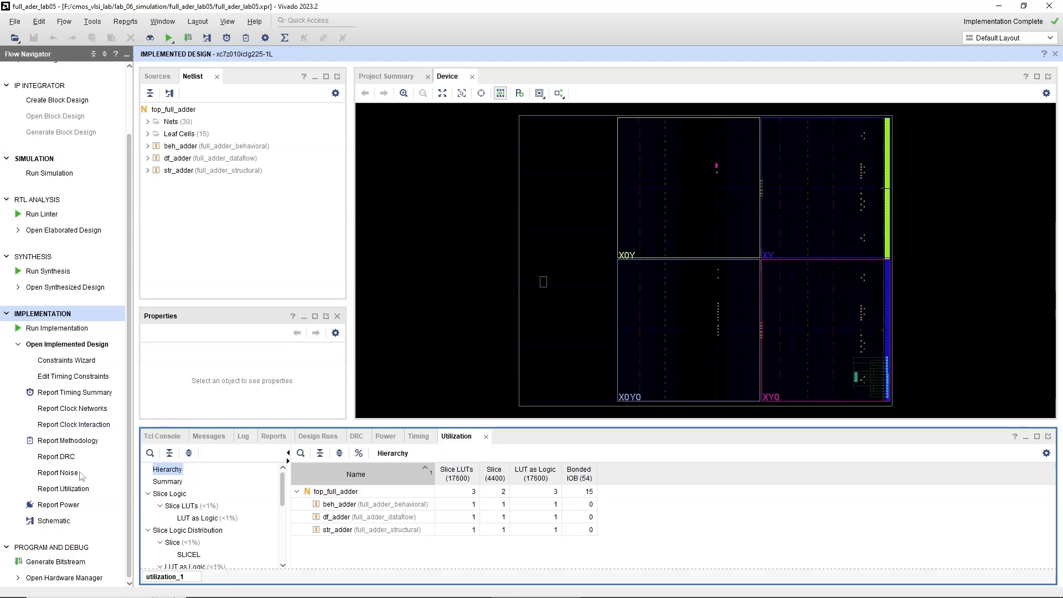
{"action": "left_click", "coordinate": [59, 505]}
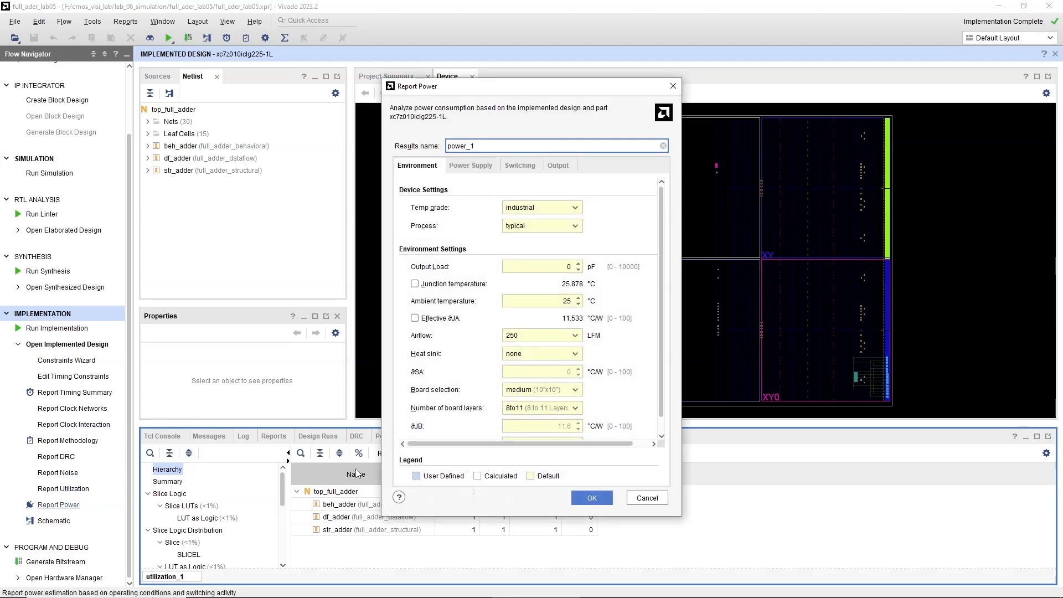
{"action": "left_click", "coordinate": [590, 498]}
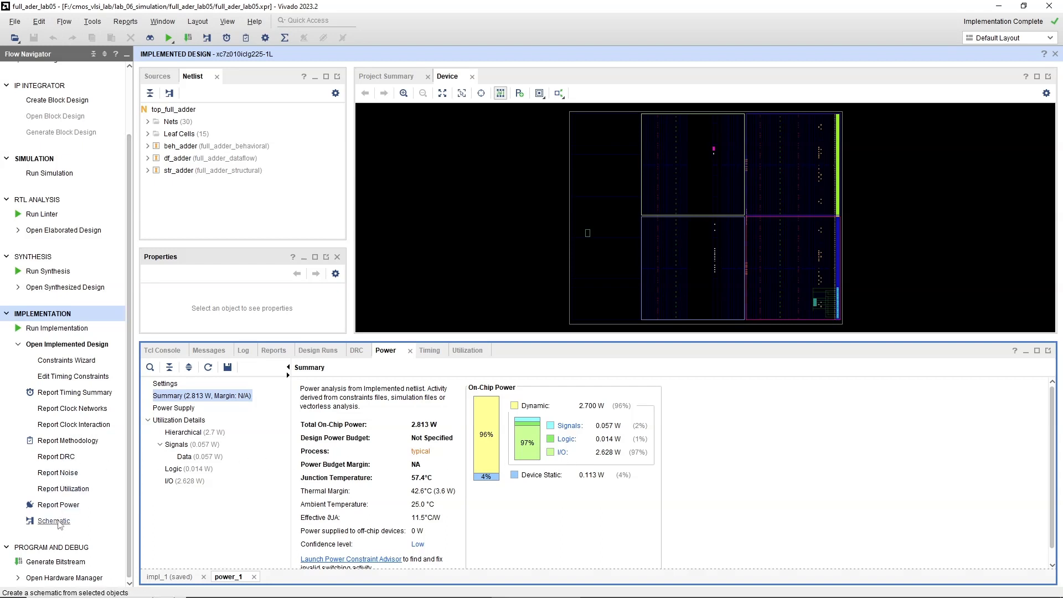
Show the implemented schematic, then scroll through the Project Summary.
{"action": "left_click", "coordinate": [54, 521]}
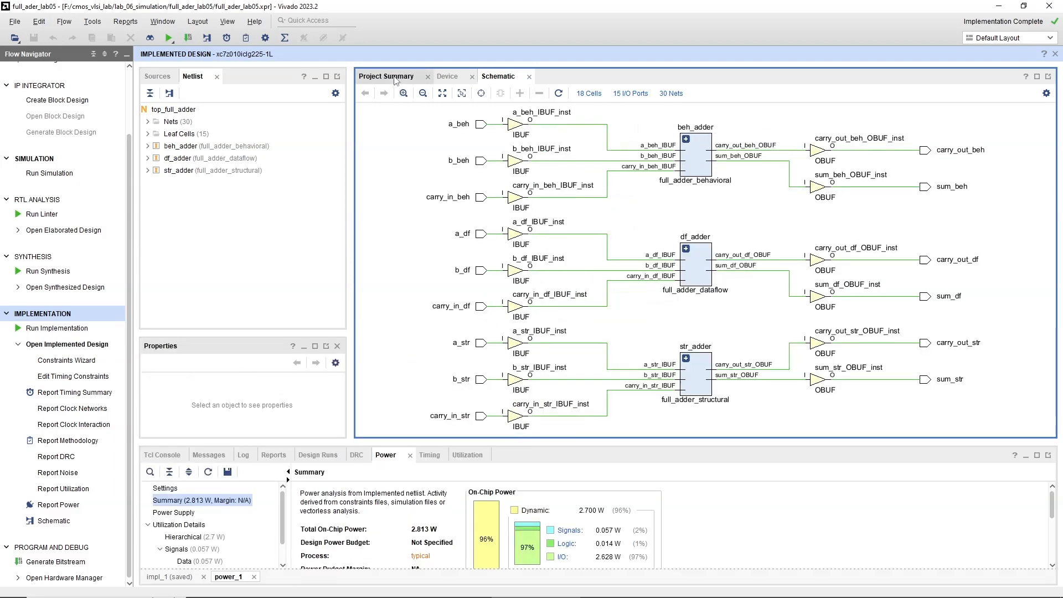
{"action": "left_click", "coordinate": [386, 76]}
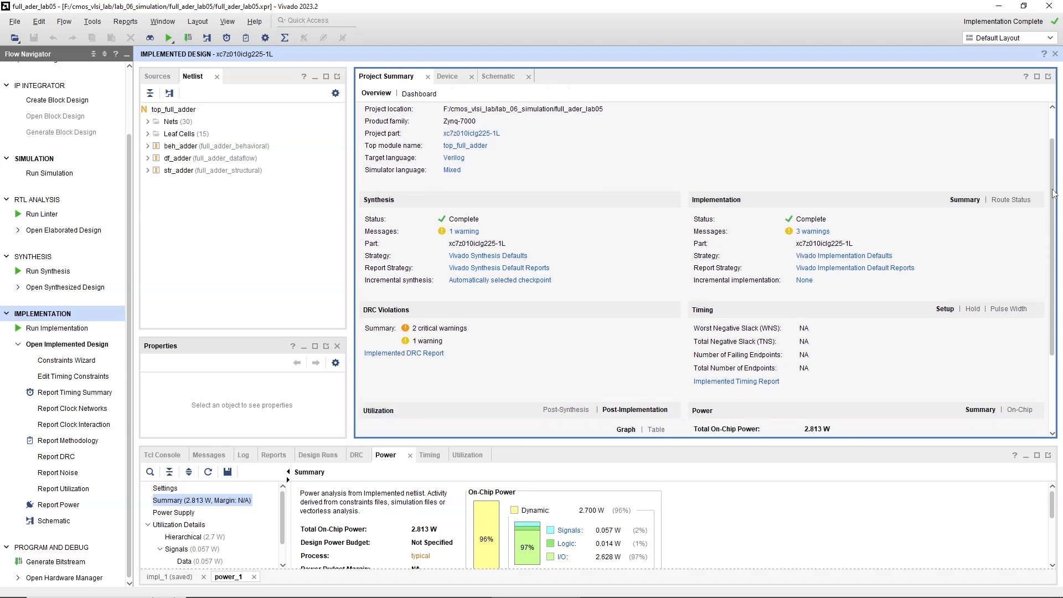
{"action": "scroll", "scroll_direction": "down", "scroll_amount": 3}
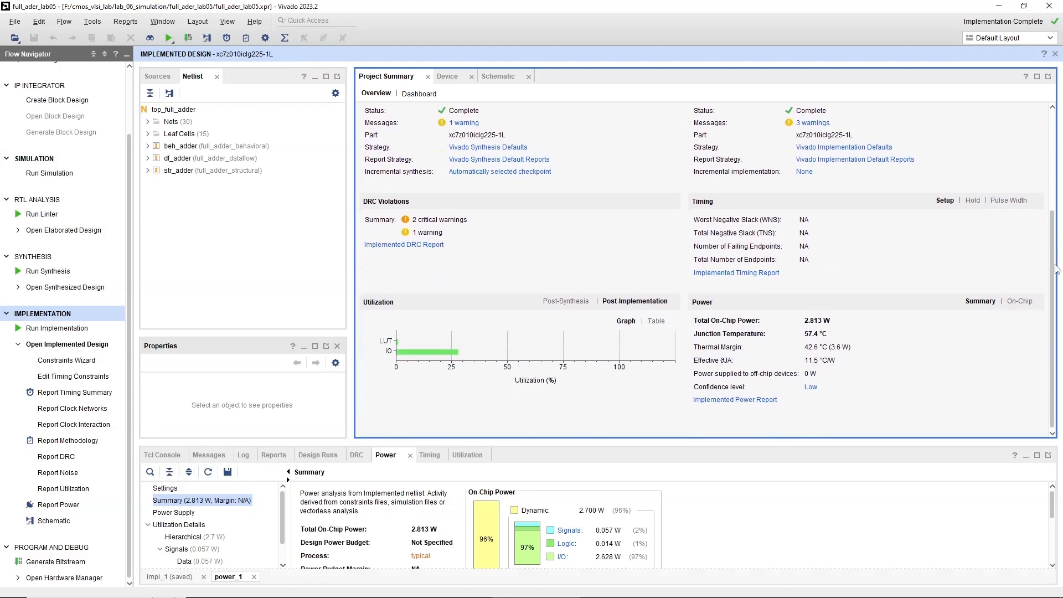
{"action": "mouse_move", "coordinate": [861, 392]}
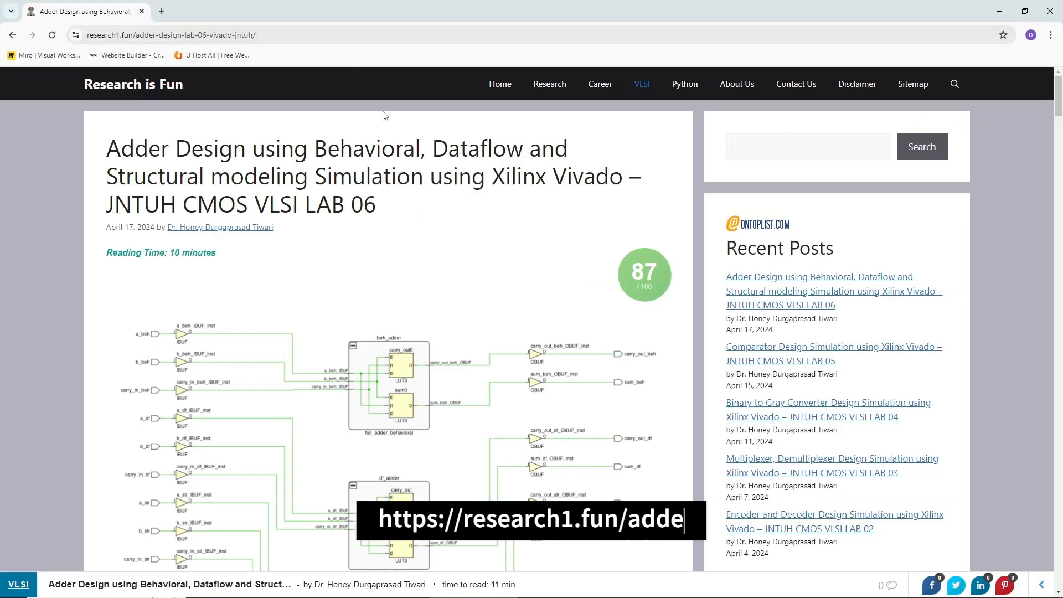
Scroll the research1.fun adder article past its code, testbench and viva questions to the lab report links.
{"action": "scroll", "scroll_direction": "down", "scroll_amount": 3}
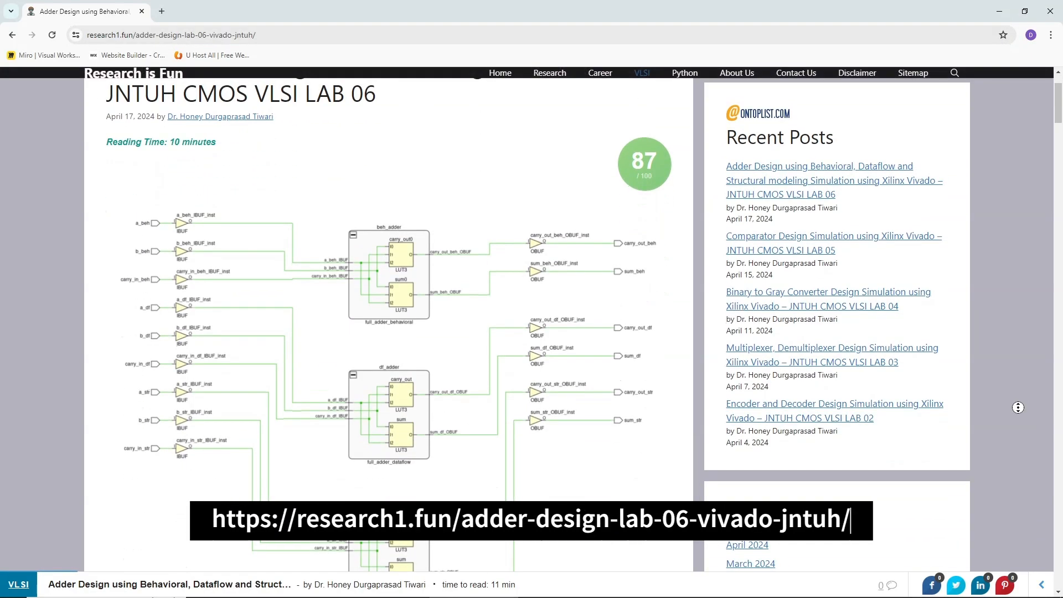
{"action": "scroll", "scroll_direction": "down", "scroll_amount": 3}
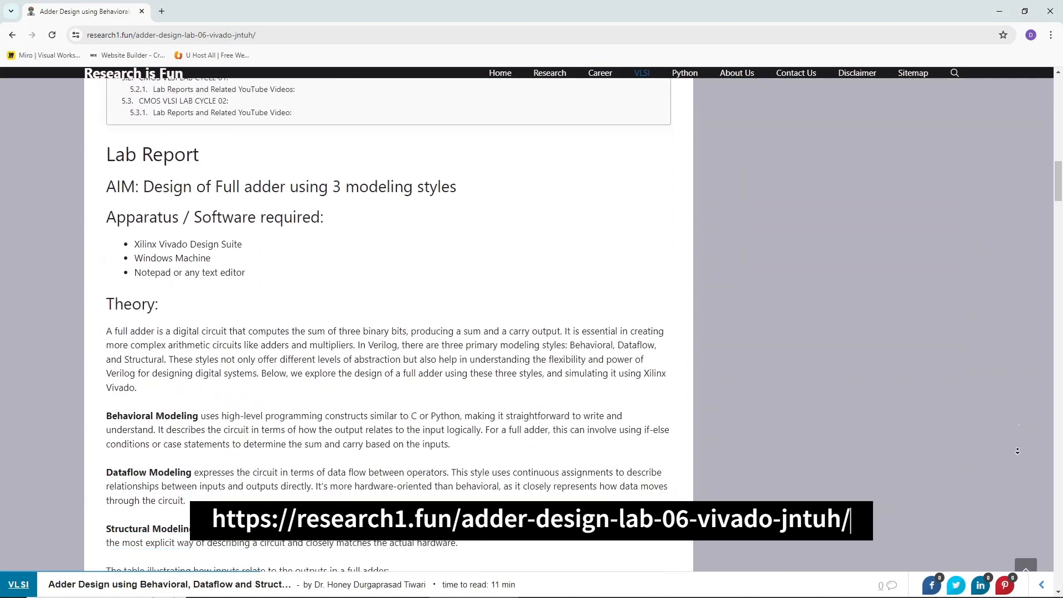
{"action": "scroll", "scroll_direction": "down", "scroll_amount": 3}
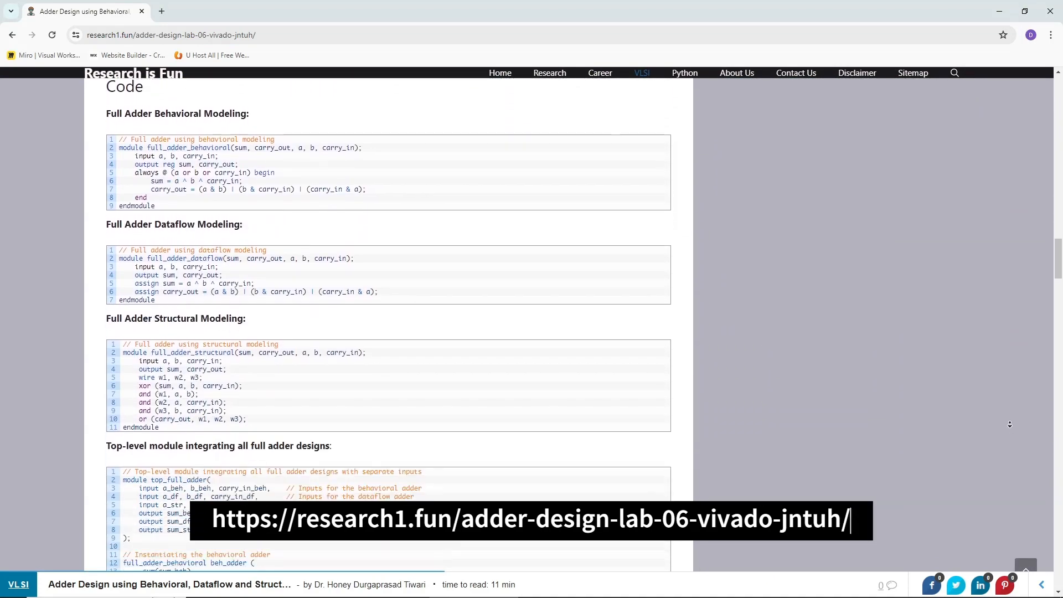
{"action": "scroll", "scroll_direction": "down", "scroll_amount": 3}
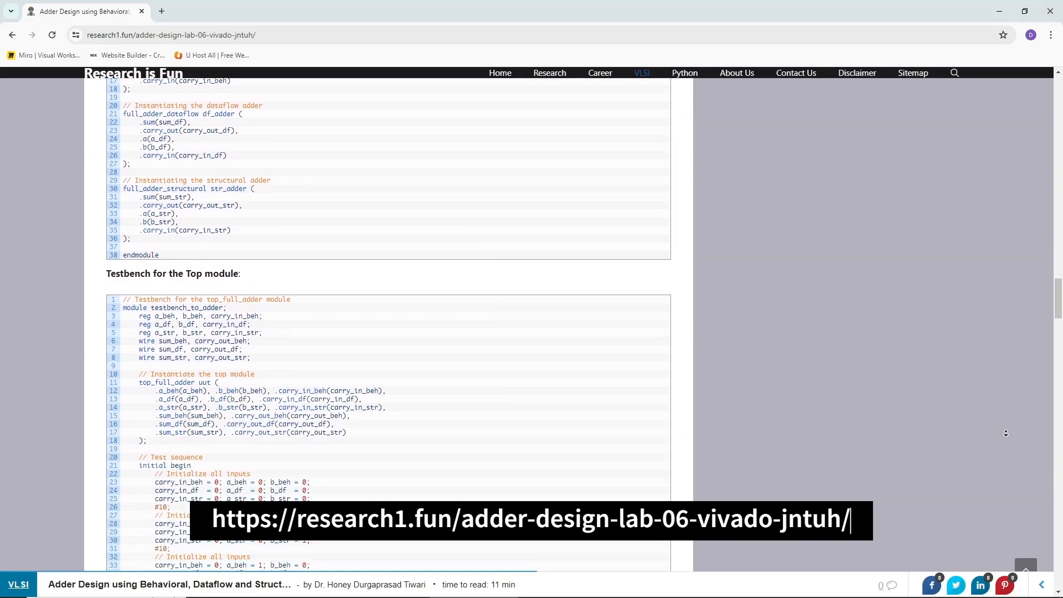
{"action": "scroll", "scroll_direction": "down", "scroll_amount": 3}
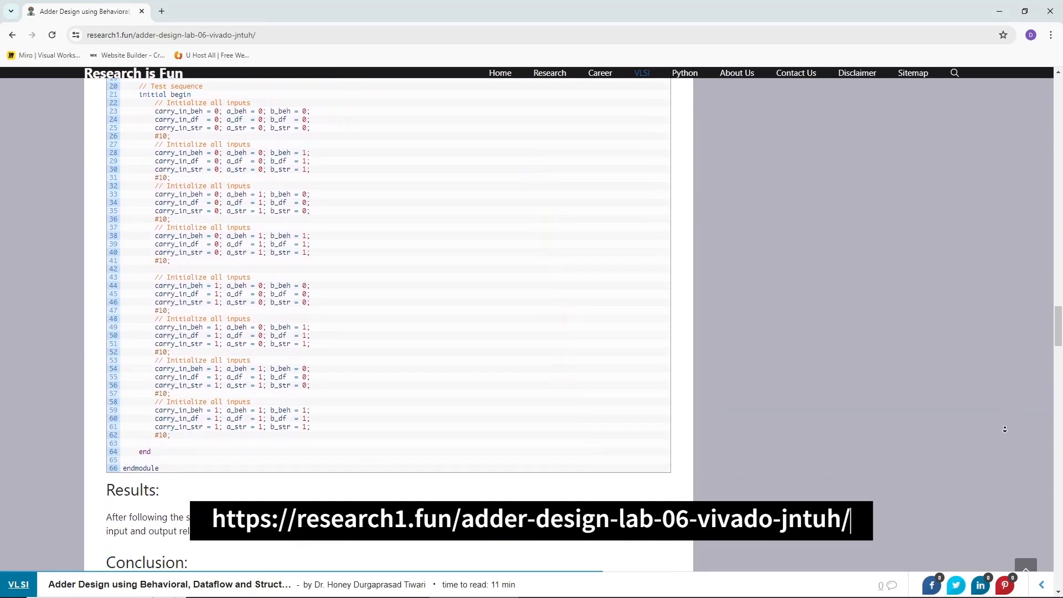
{"action": "scroll", "scroll_direction": "down", "scroll_amount": 3}
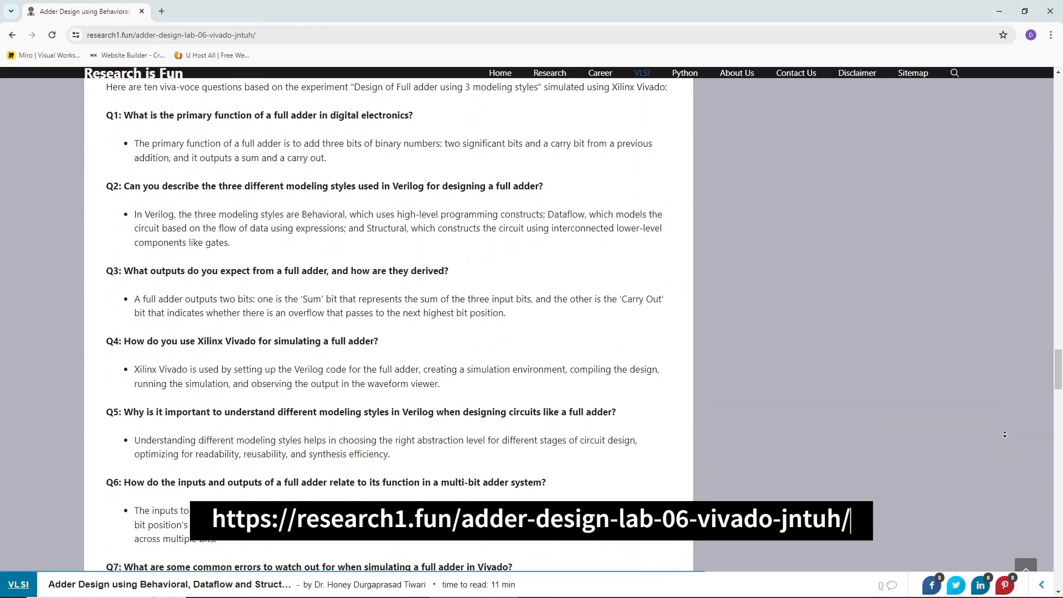
{"action": "scroll", "scroll_direction": "down", "scroll_amount": 3}
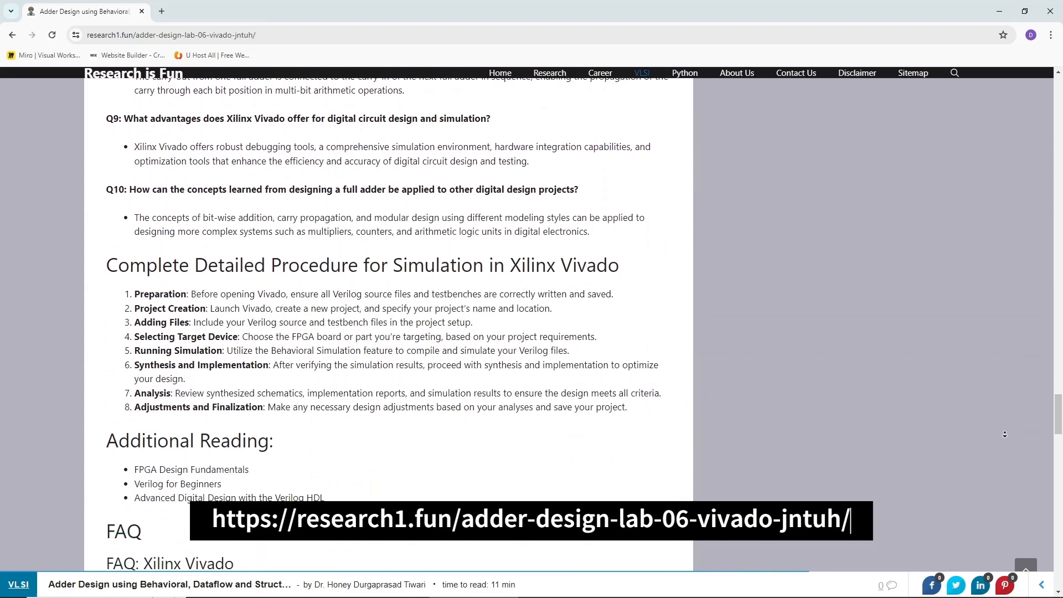
{"action": "scroll", "scroll_direction": "up", "scroll_amount": 3}
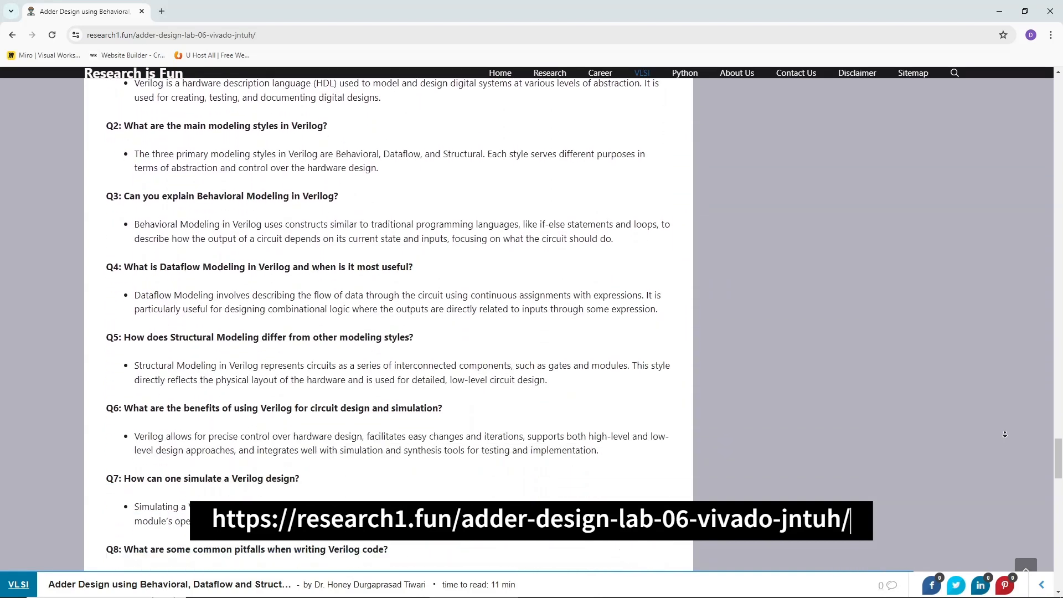
{"action": "scroll", "scroll_direction": "down", "scroll_amount": 3}
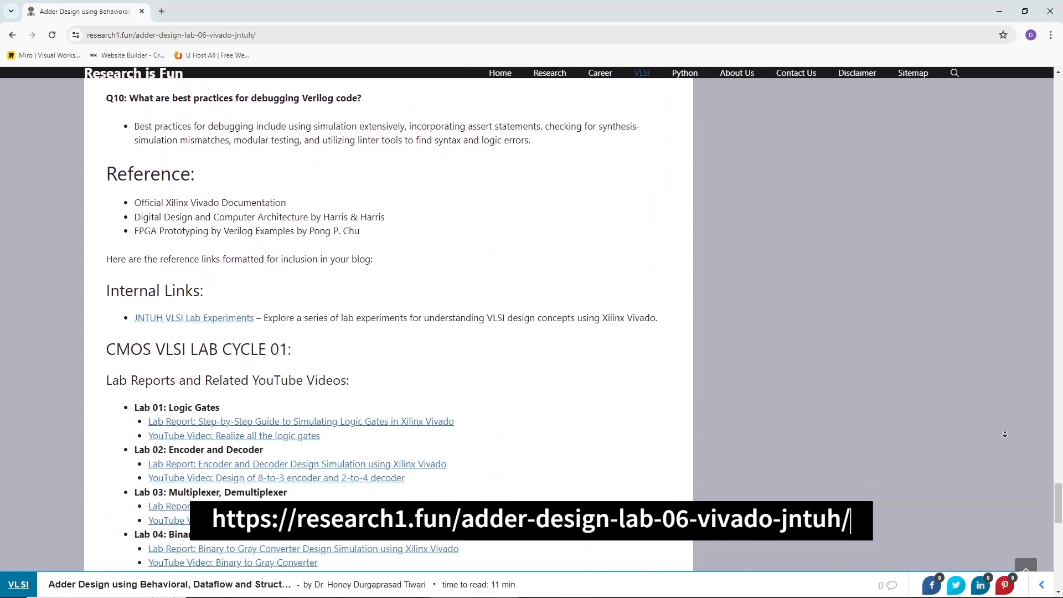
{"action": "scroll", "scroll_direction": "down", "scroll_amount": 3}
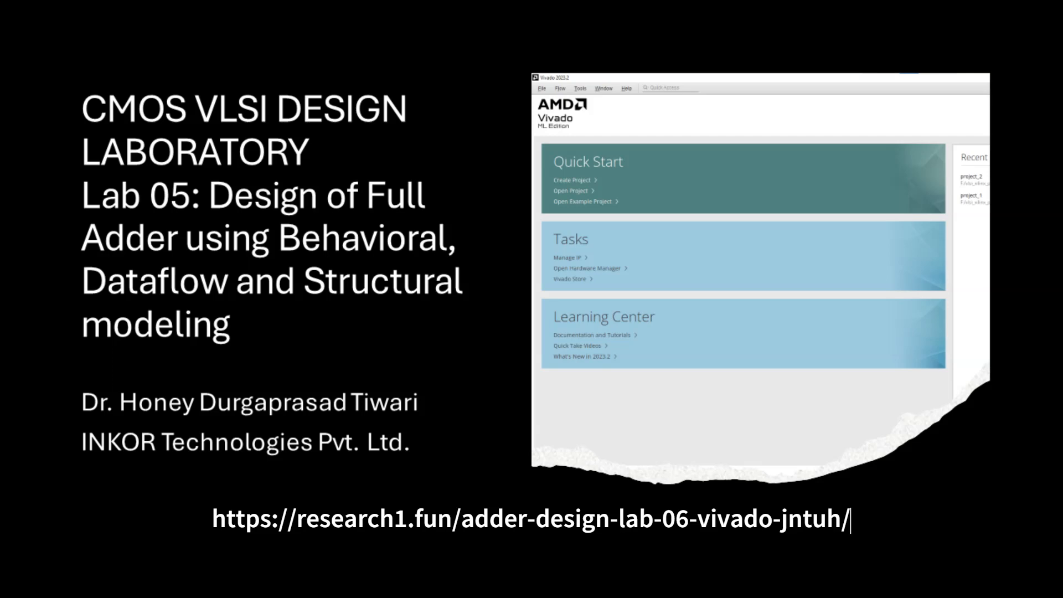
{"action": "key", "text": "Backspace"}
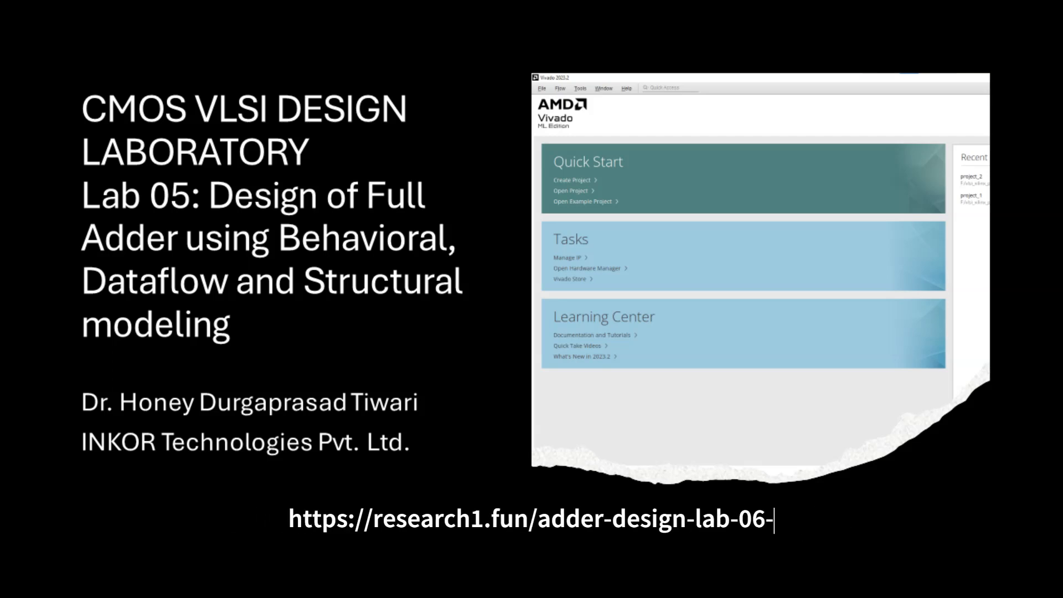